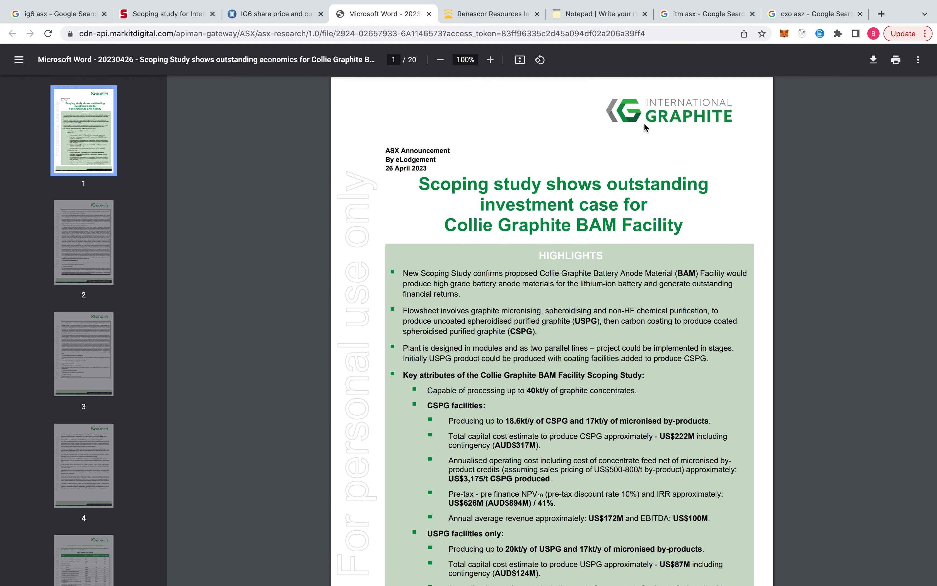
mouse_move(551, 168)
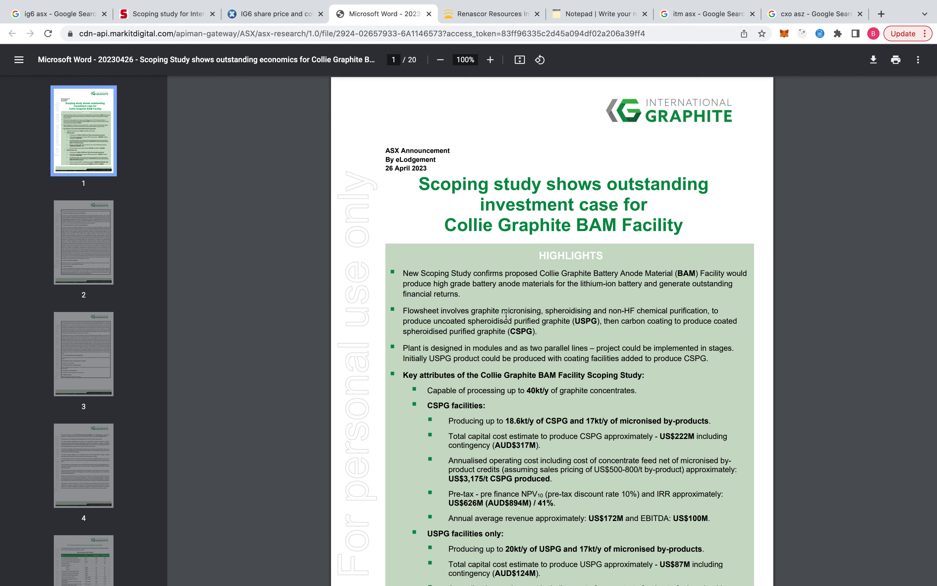
Return to the ITM - ASX checklist notes and review the mine build-cost line
scroll("down", 3)
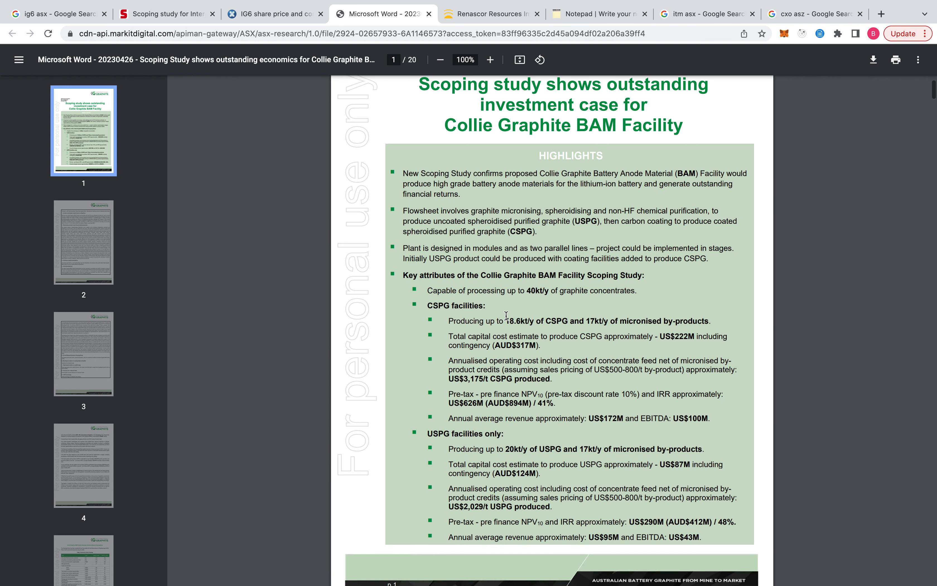
mouse_move(578, 286)
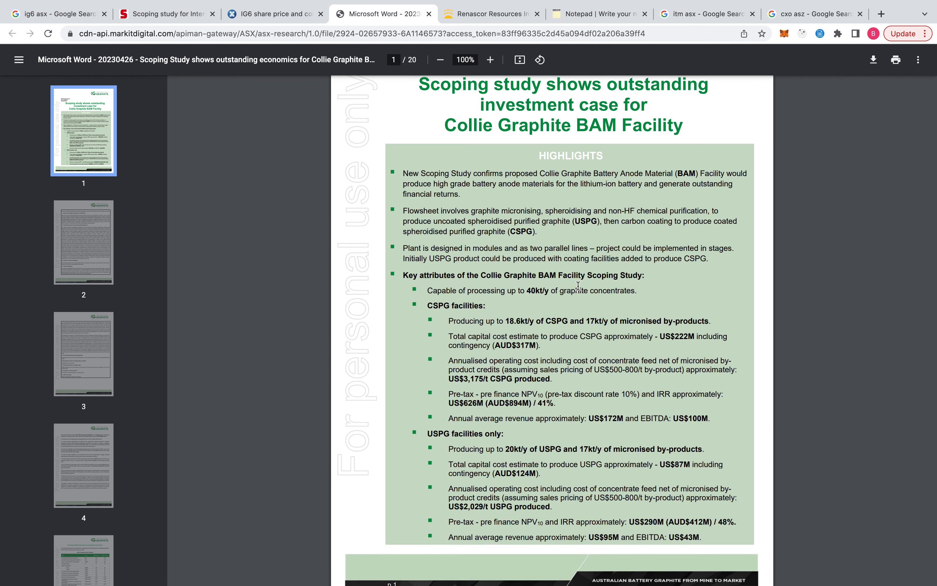
mouse_move(649, 305)
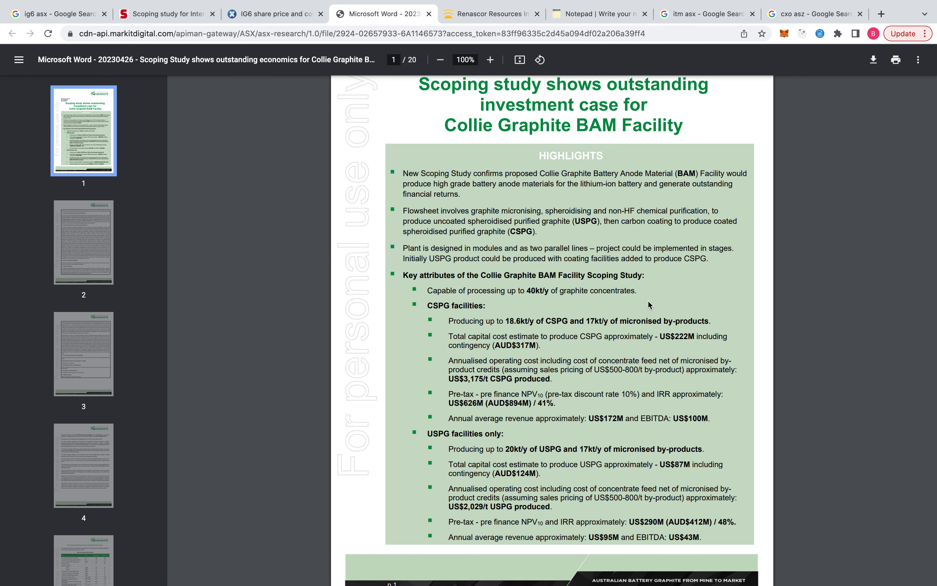
mouse_move(593, 347)
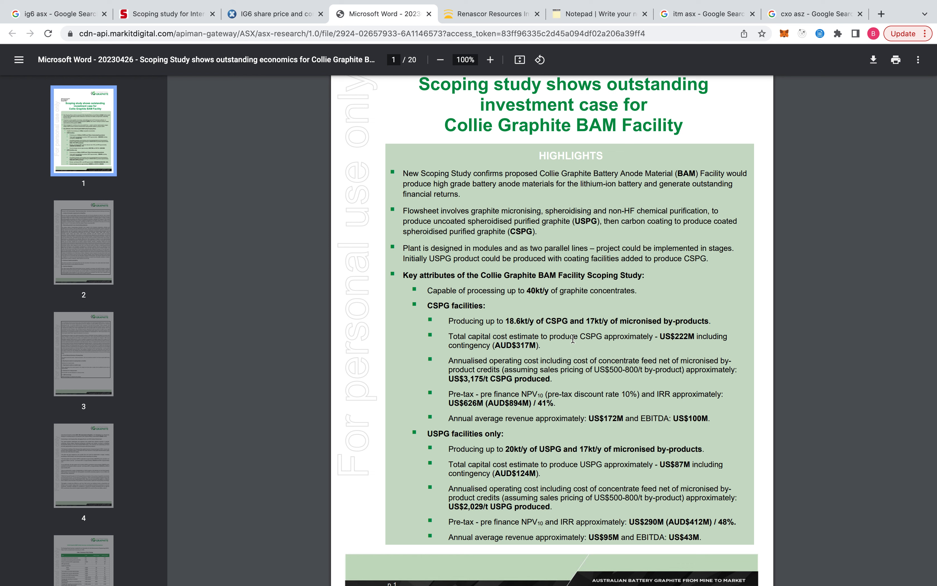
mouse_move(687, 53)
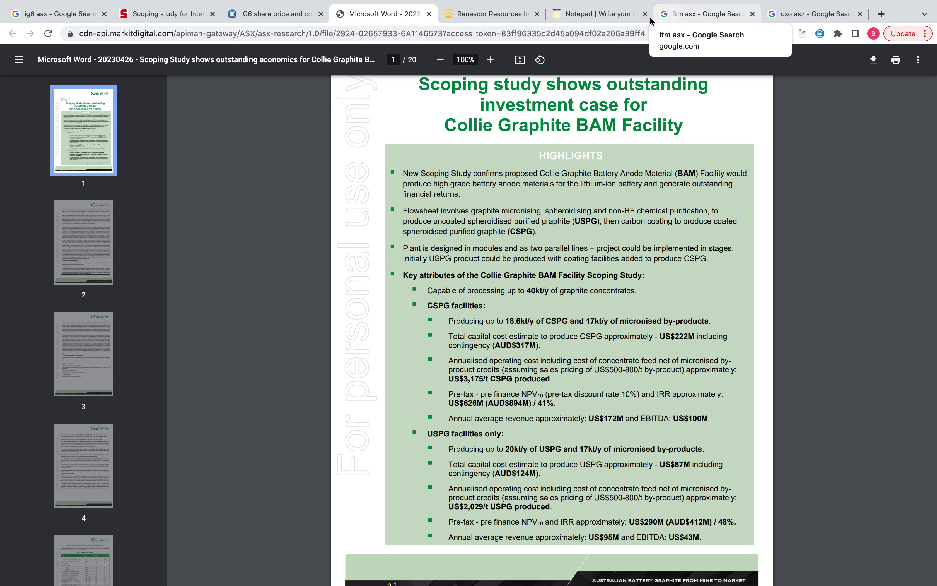
mouse_move(687, 22)
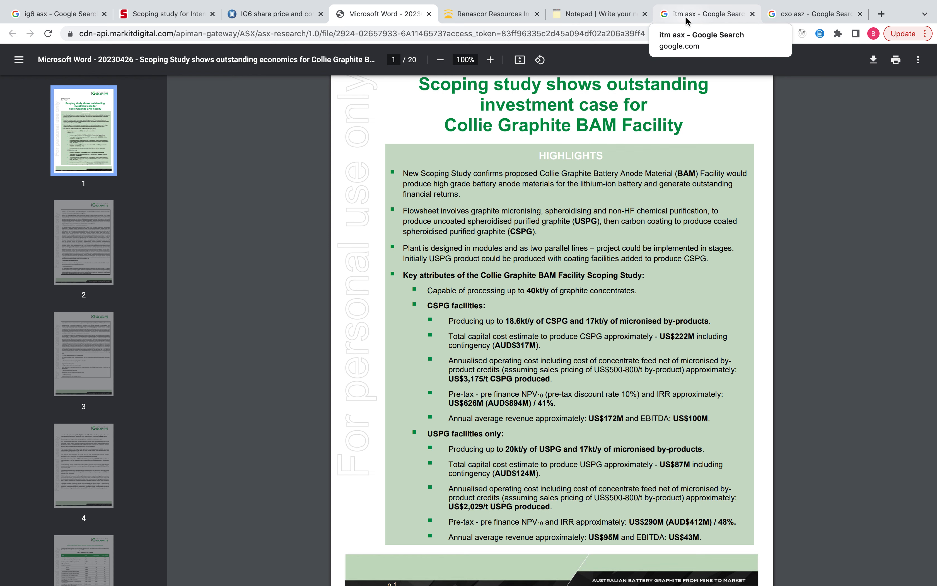
left_click(599, 14)
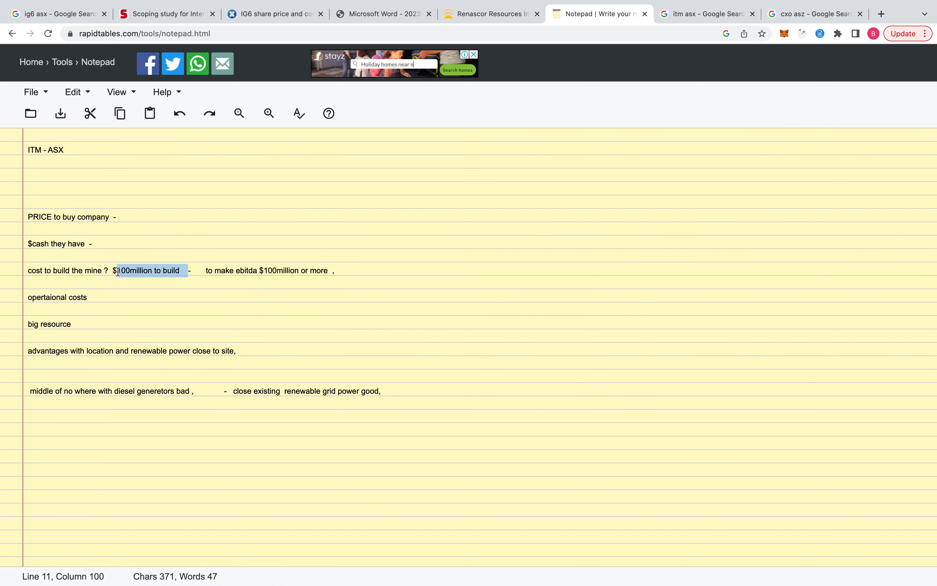
left_click(148, 270)
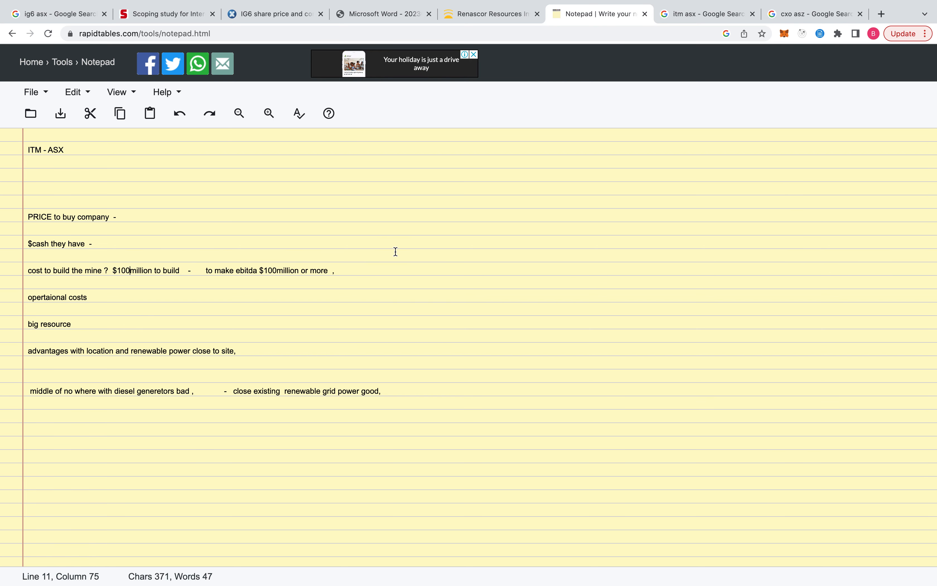
Bring up the Core Lithium (ASX: CXO) share price results with the five-year chart
left_click(813, 14)
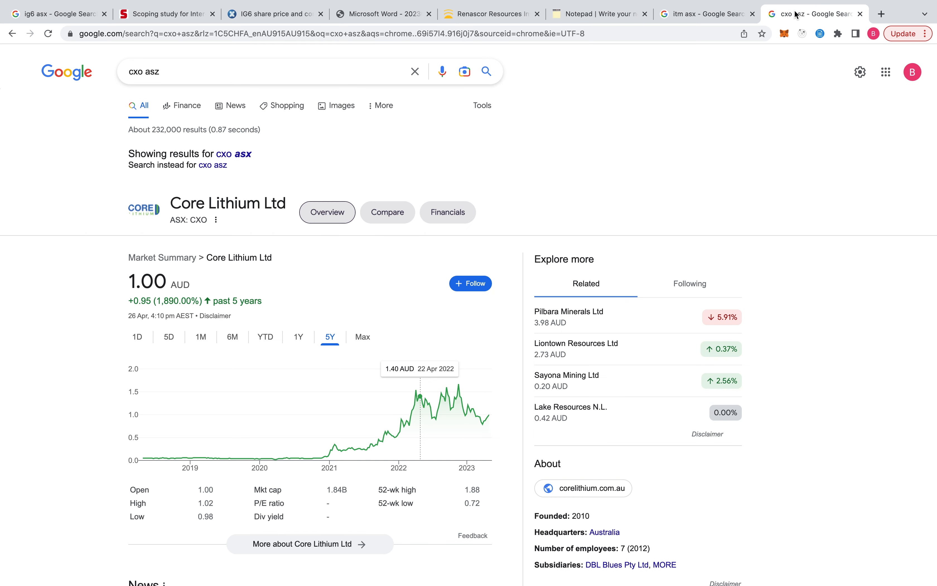
mouse_move(323, 455)
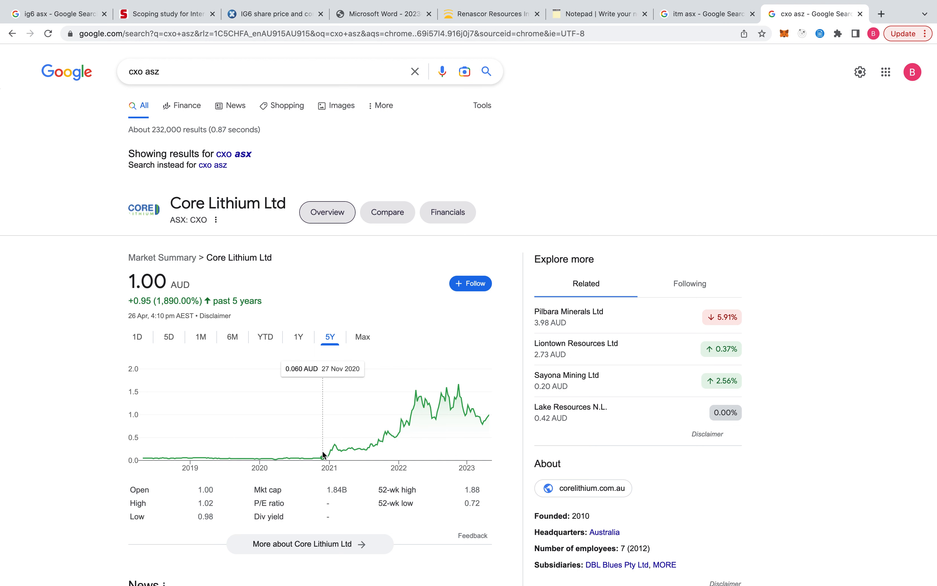
mouse_move(319, 452)
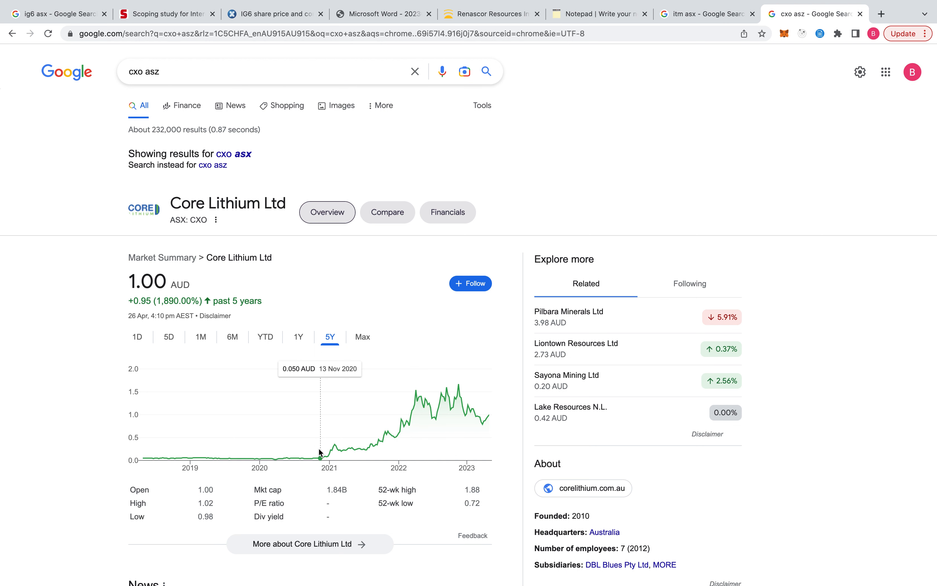
mouse_move(325, 457)
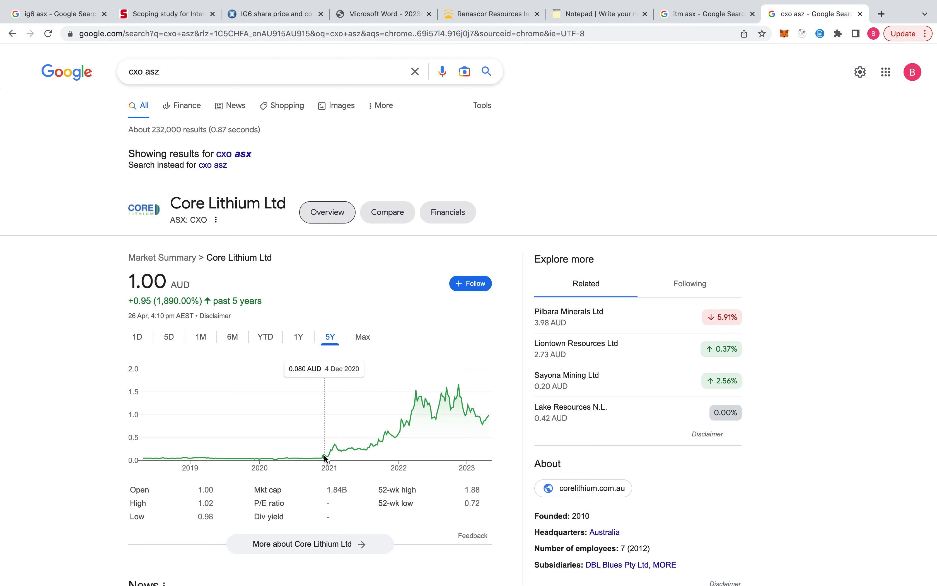
mouse_move(384, 443)
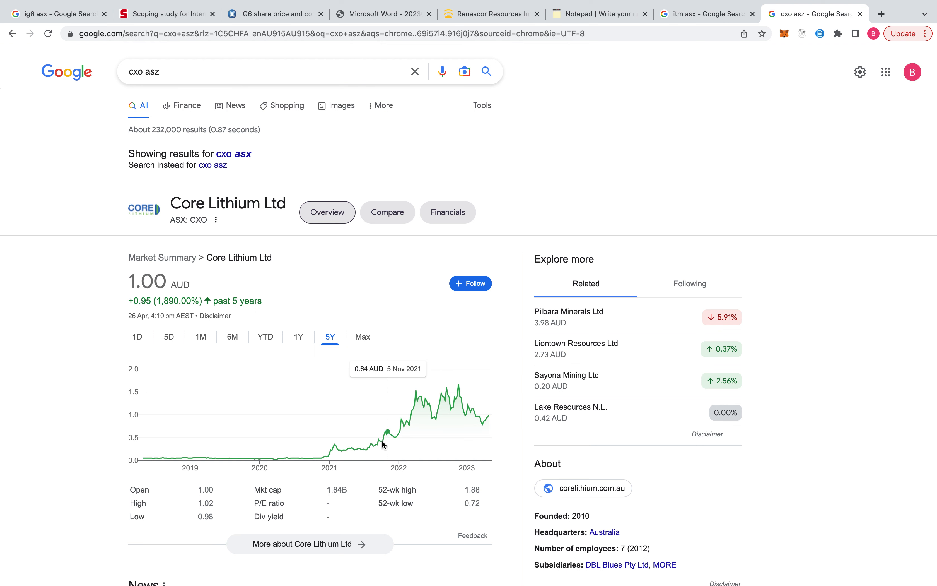
mouse_move(426, 420)
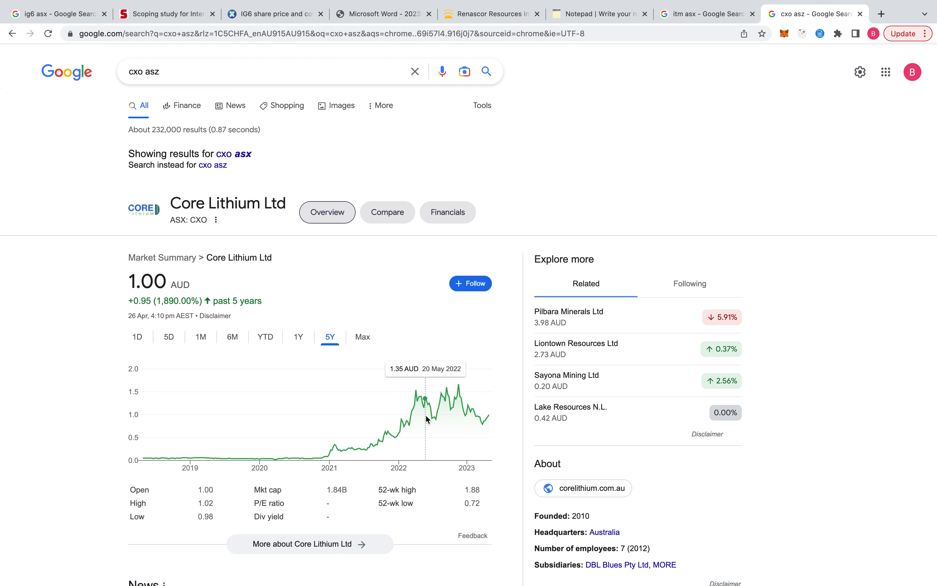
mouse_move(434, 415)
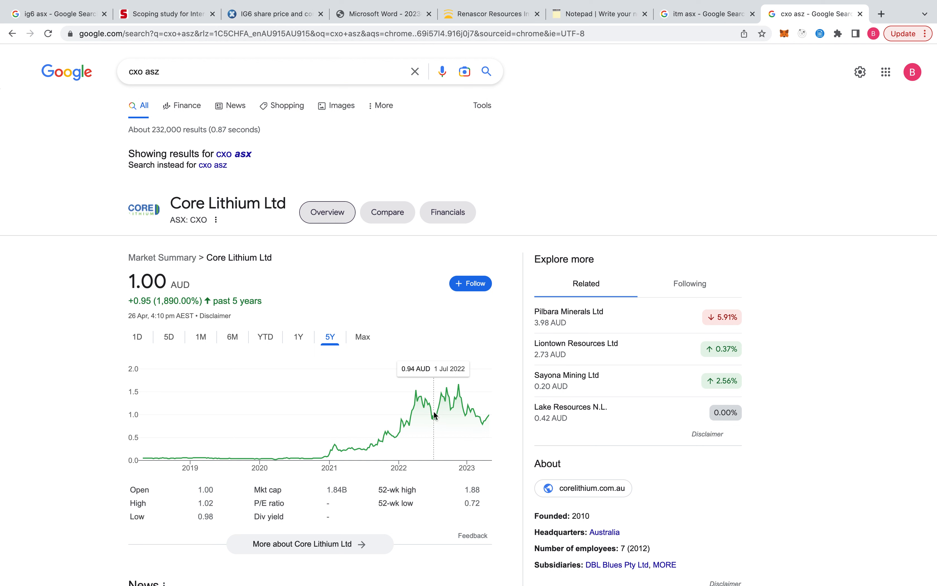
mouse_move(454, 403)
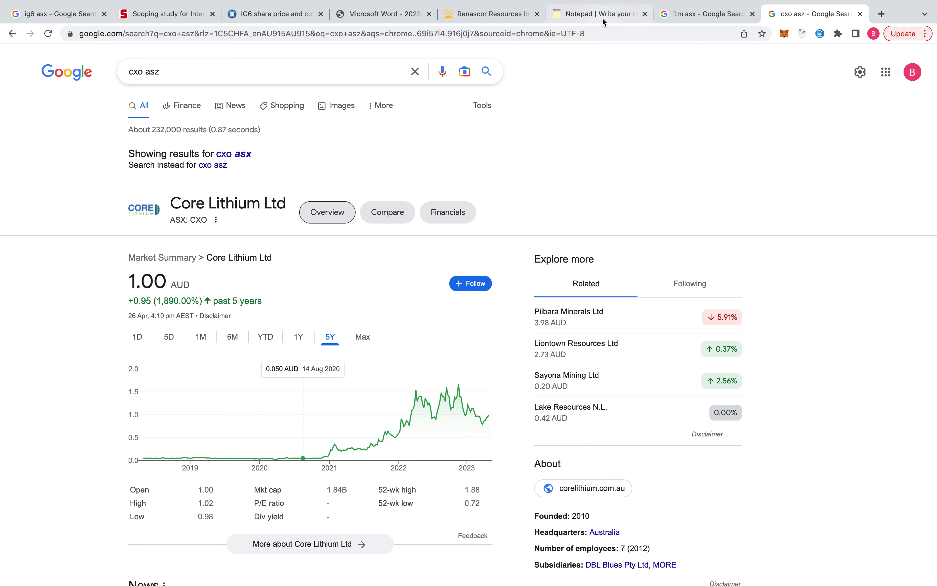
Review the power-supply line contrasting diesel generators with renewable grid power
left_click(597, 13)
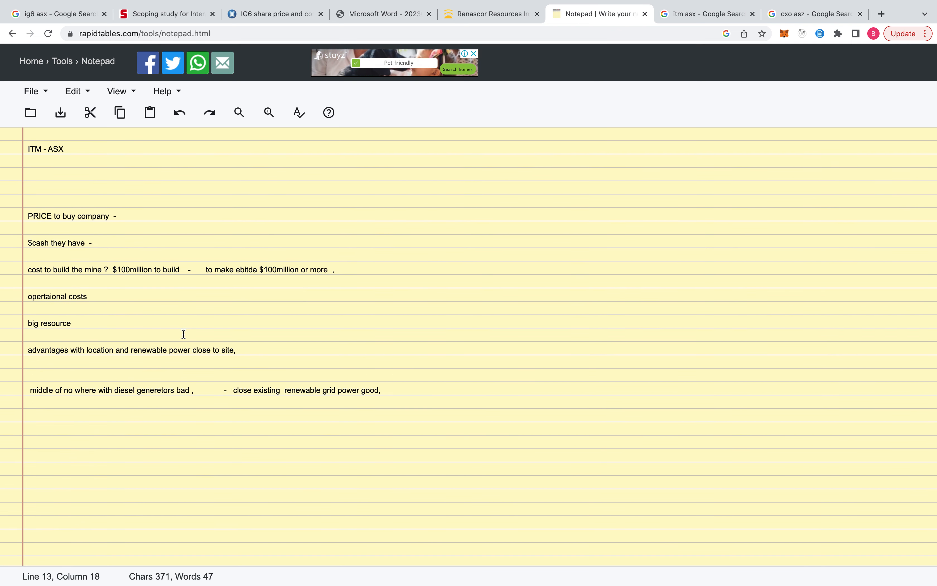
left_click_drag(98, 391, 192, 391)
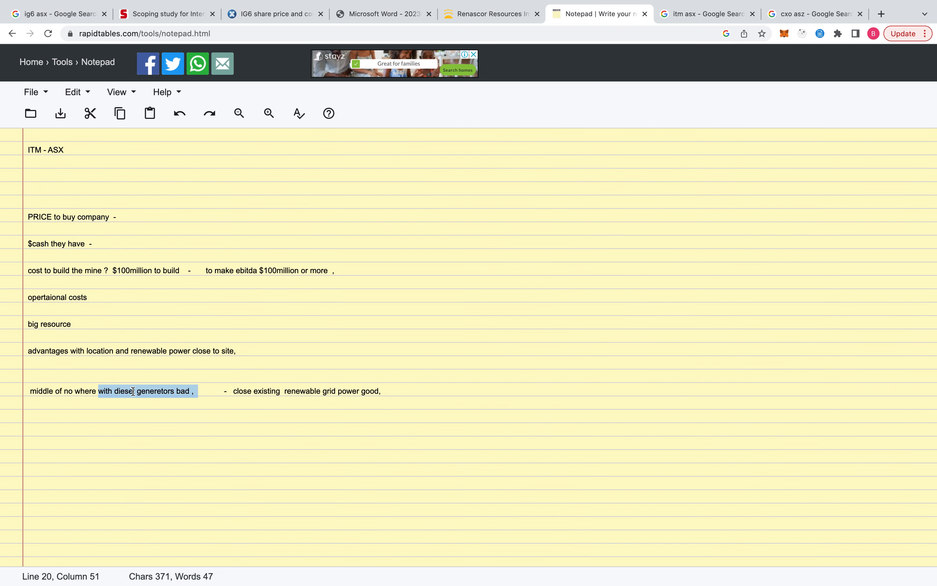
left_click(171, 402)
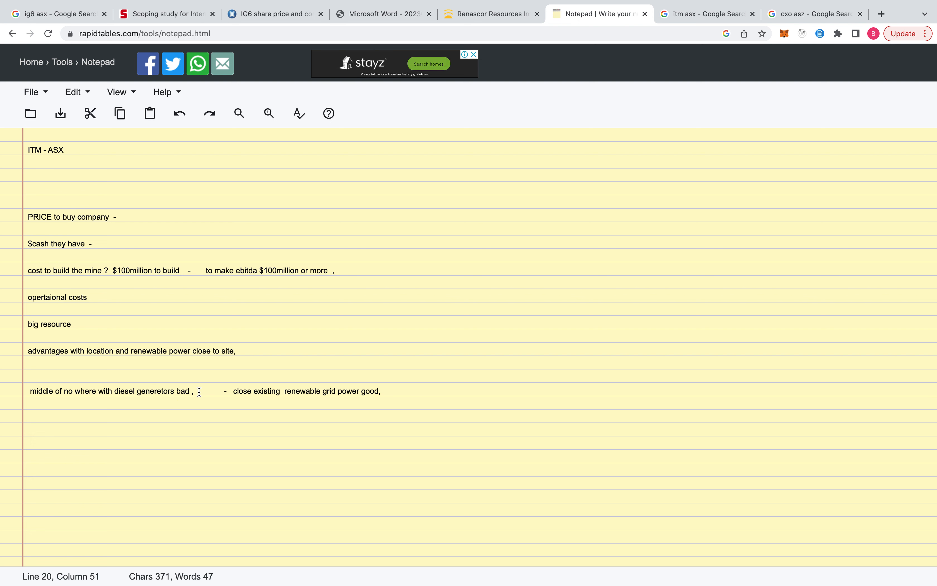
left_click_drag(198, 391, 29, 391)
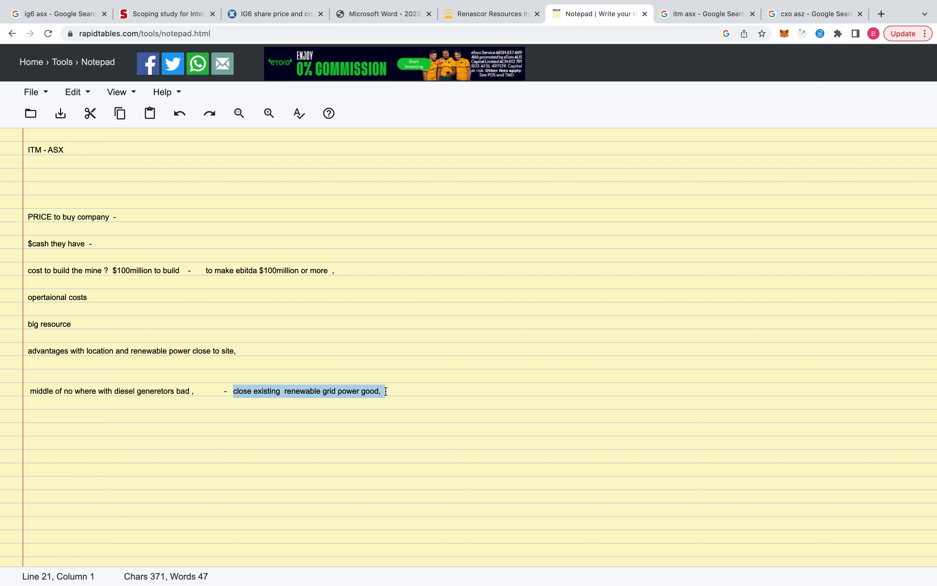
left_click(386, 391)
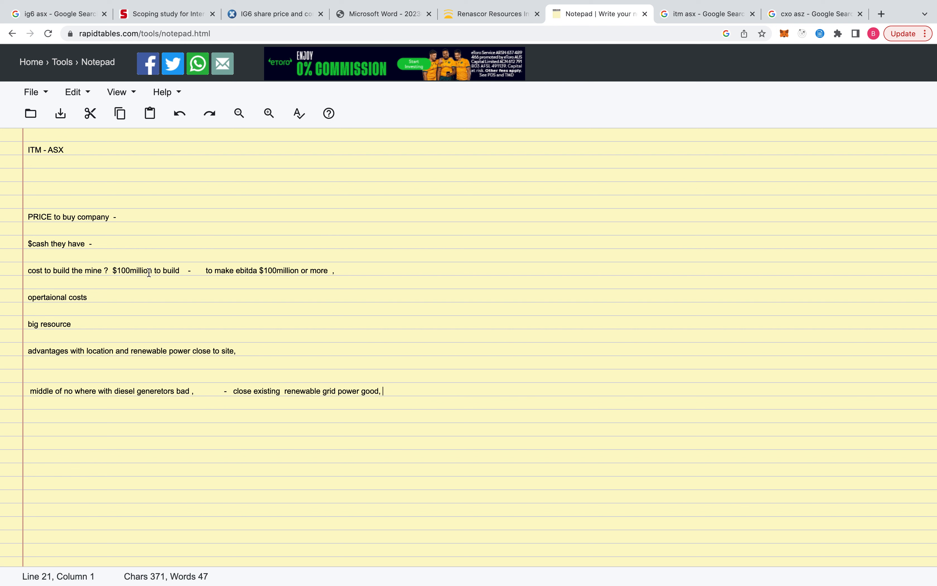
Review the build-cost line comparing cost to build against the EBITDA target
double_click(130, 270)
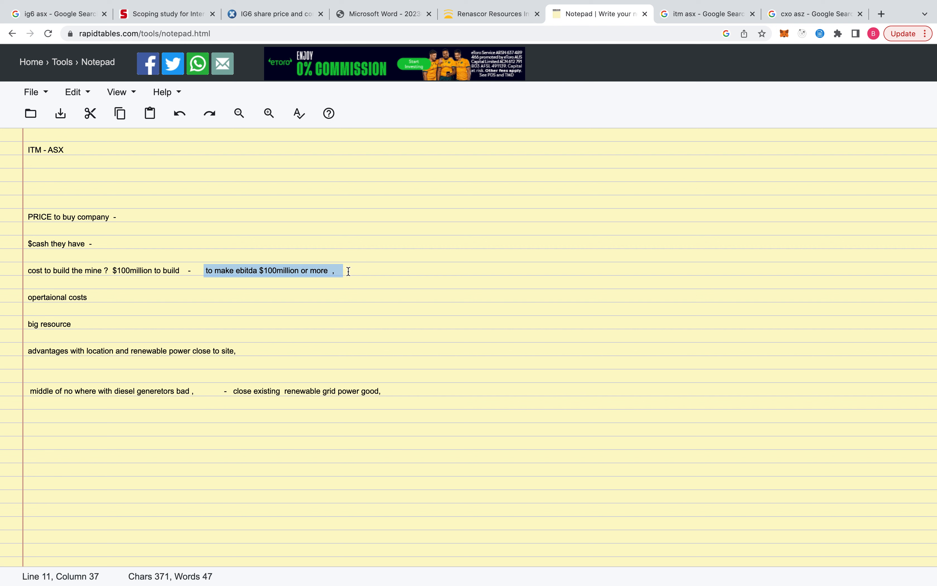
double_click(169, 270)
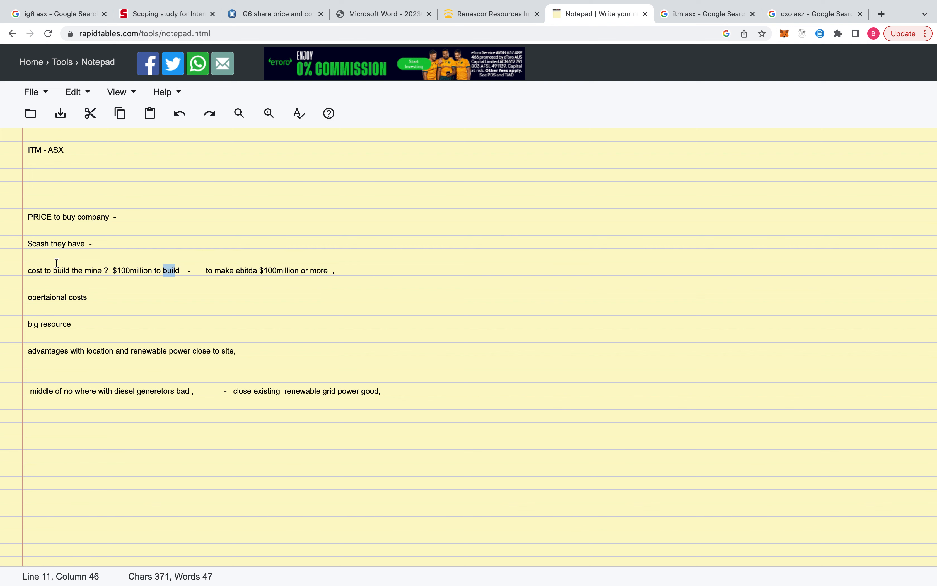
mouse_move(622, 67)
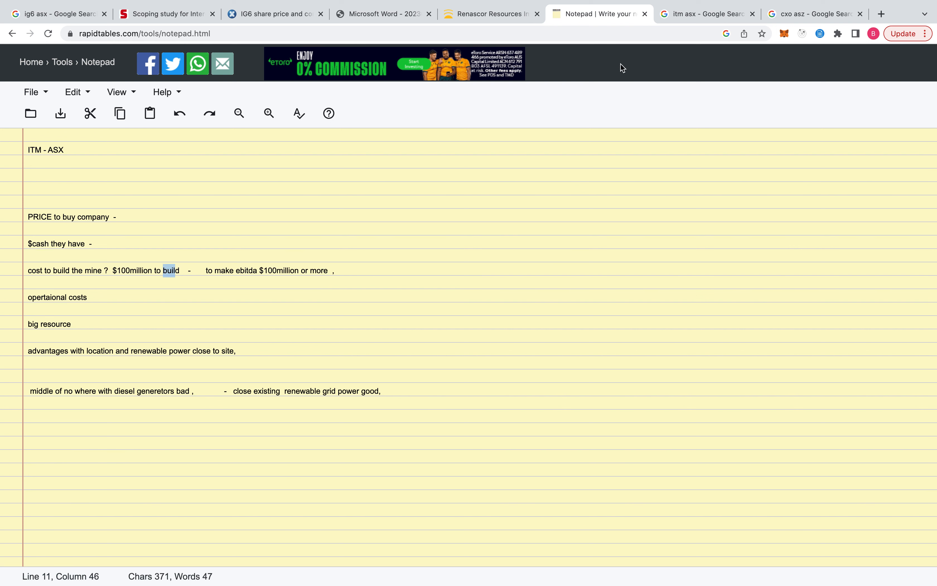
left_click(705, 13)
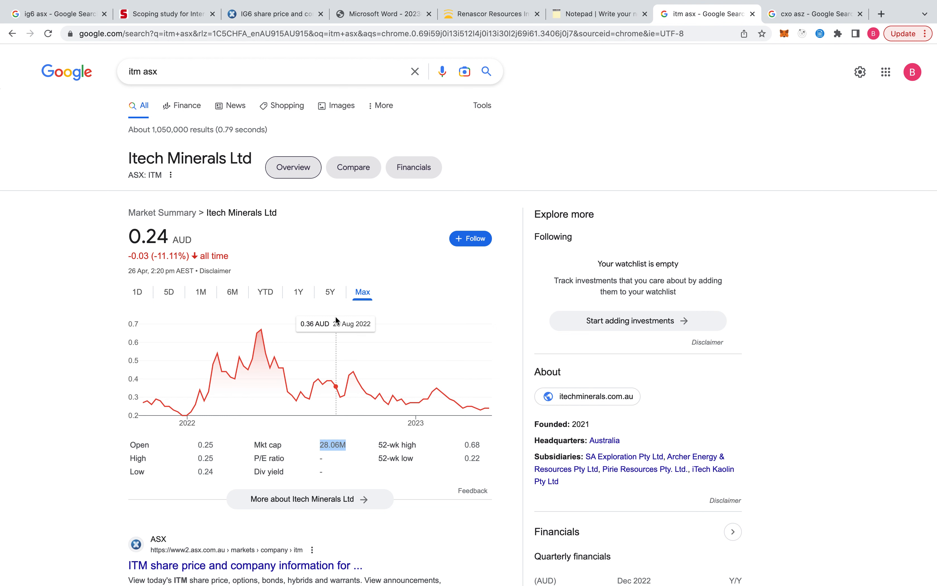
mouse_move(486, 411)
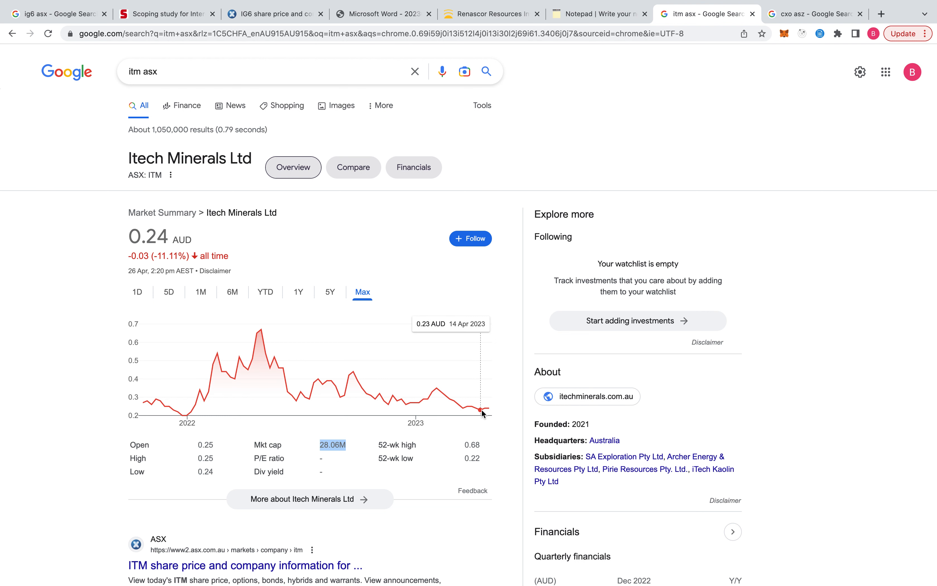
mouse_move(256, 353)
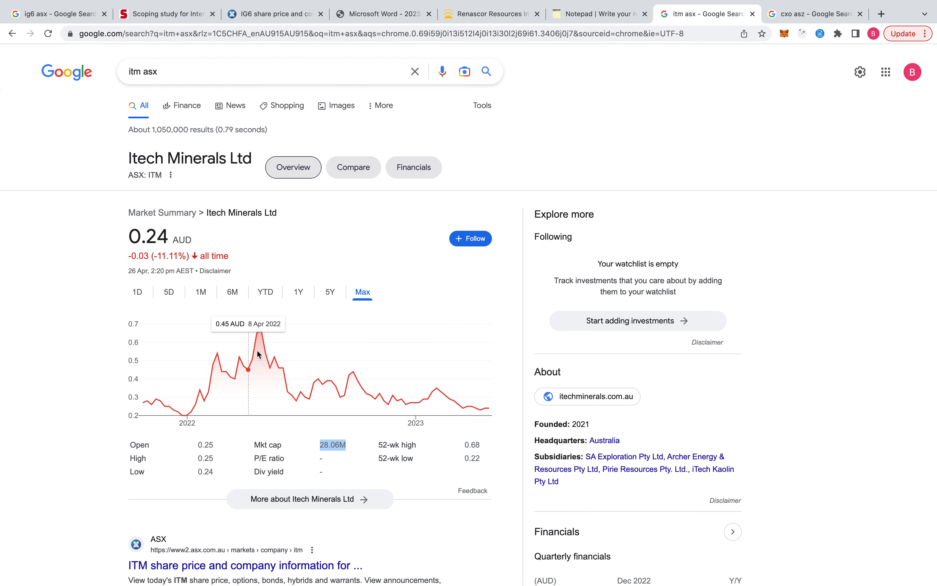
mouse_move(350, 286)
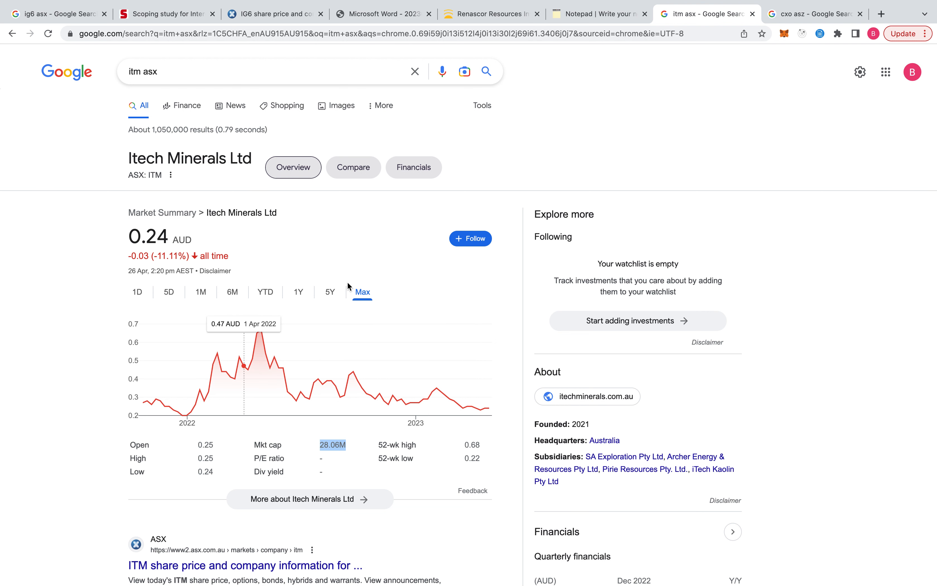
mouse_move(260, 374)
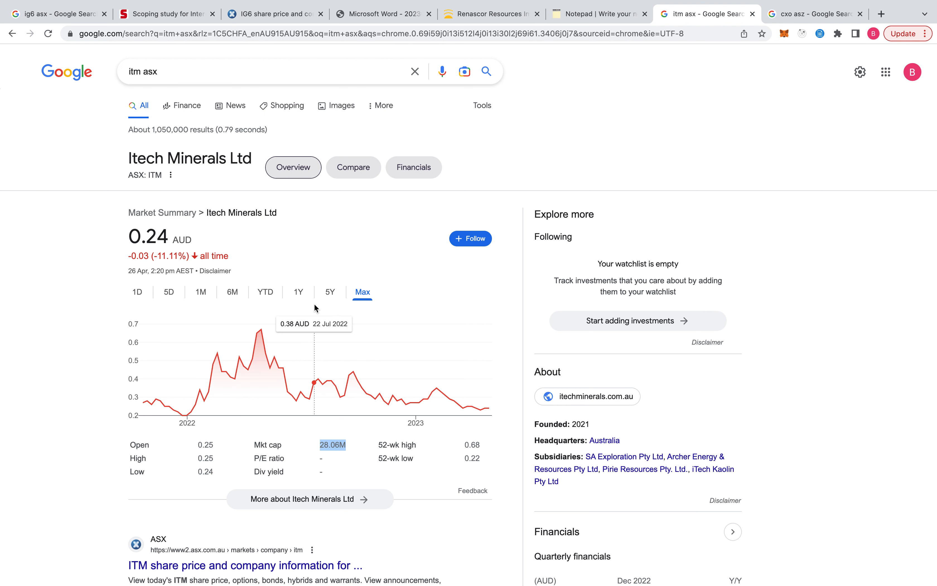
mouse_move(222, 371)
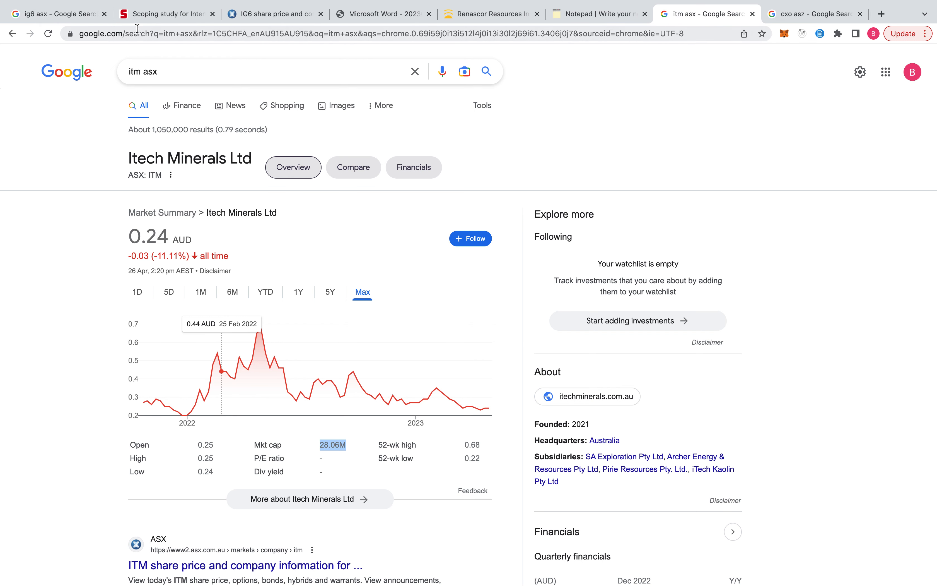
left_click(598, 14)
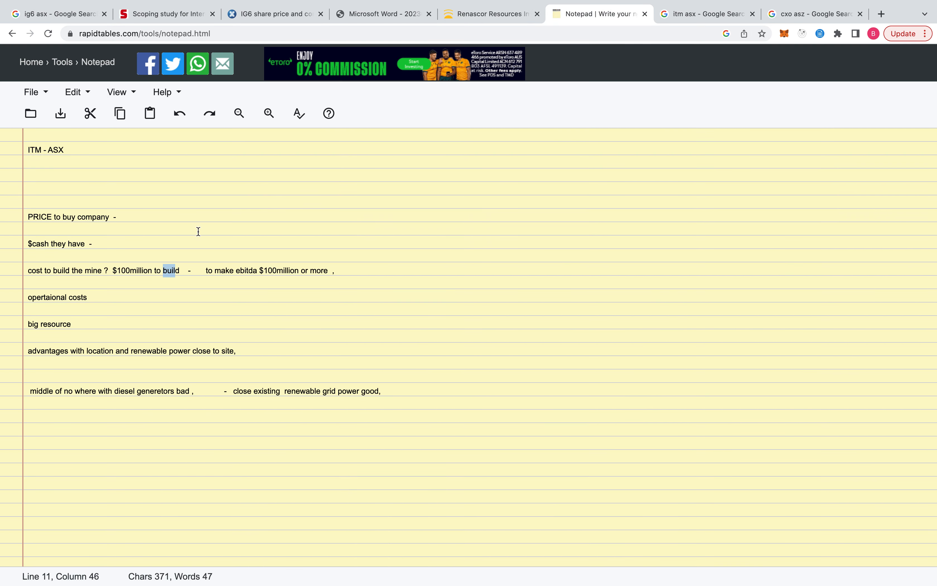
mouse_move(140, 270)
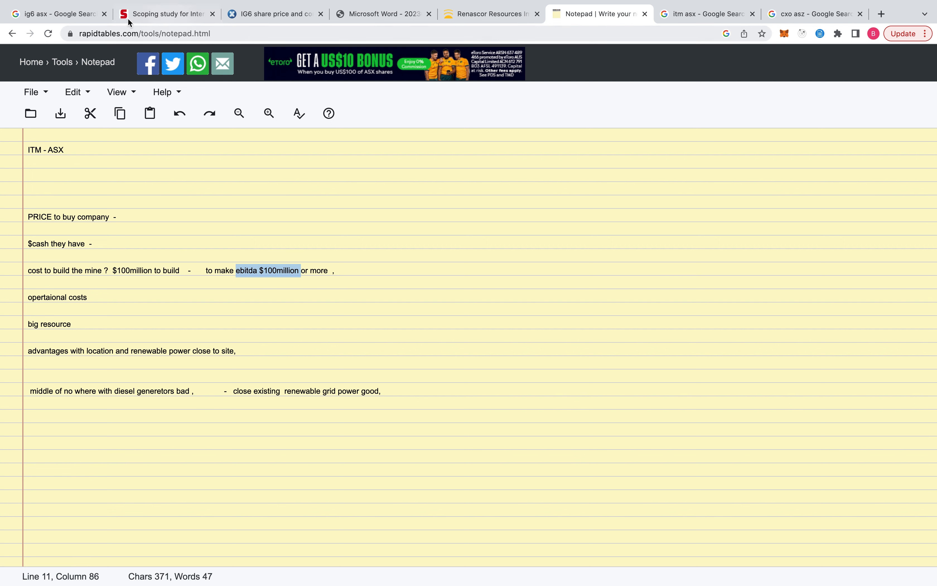
Open the Collie Graphite BAM Facility scoping study PDF from the IG6 announcements
left_click(272, 13)
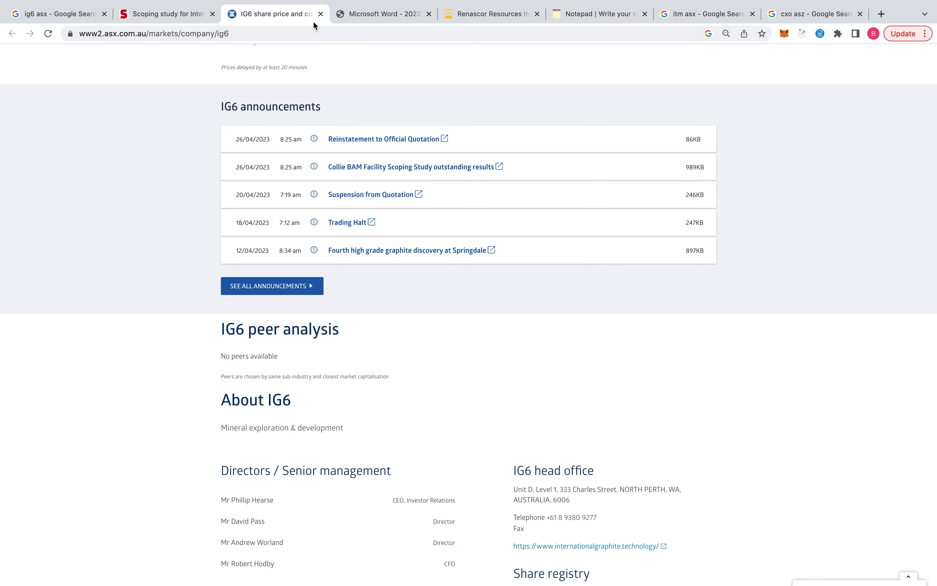
left_click(383, 13)
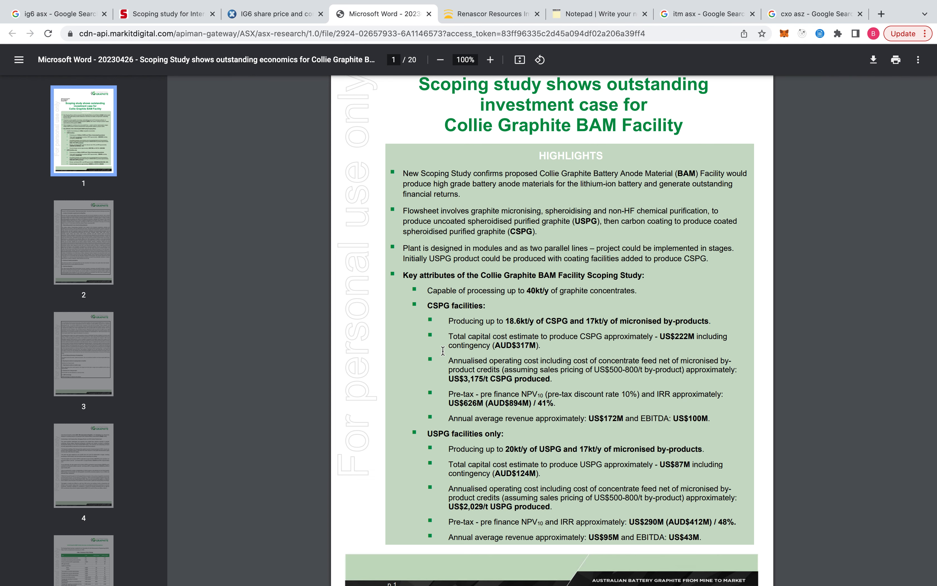
mouse_move(470, 351)
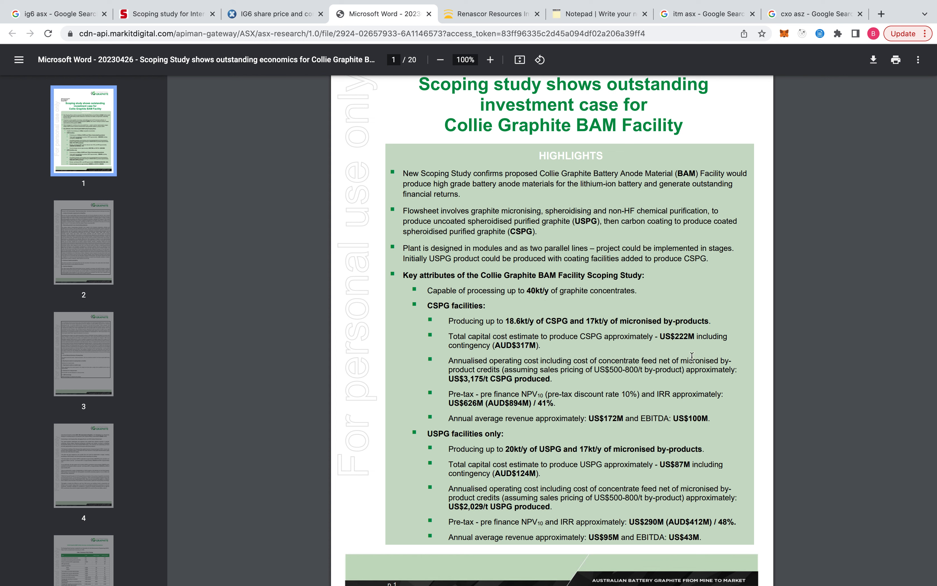
left_click_drag(547, 335, 502, 345)
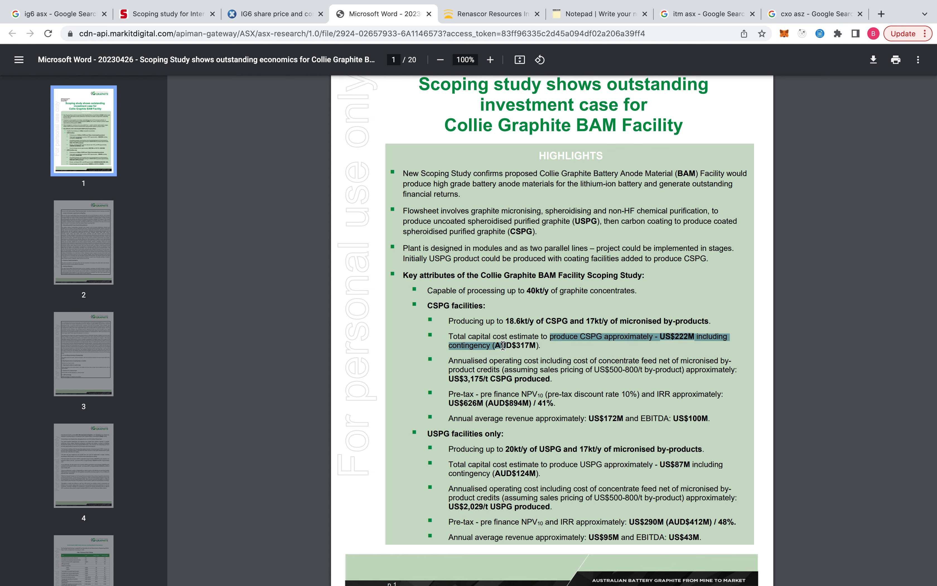
mouse_move(670, 418)
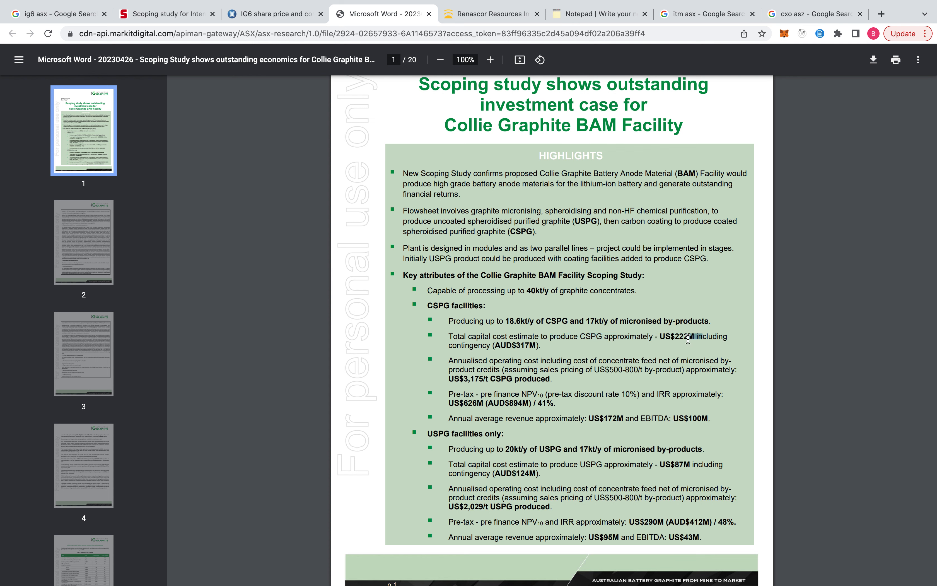
double_click(681, 335)
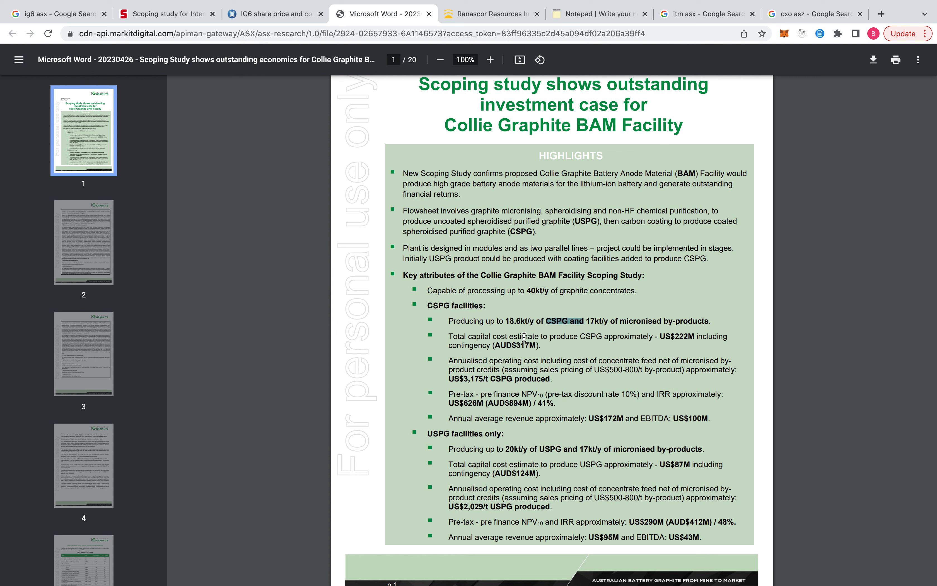
scroll("down", 3)
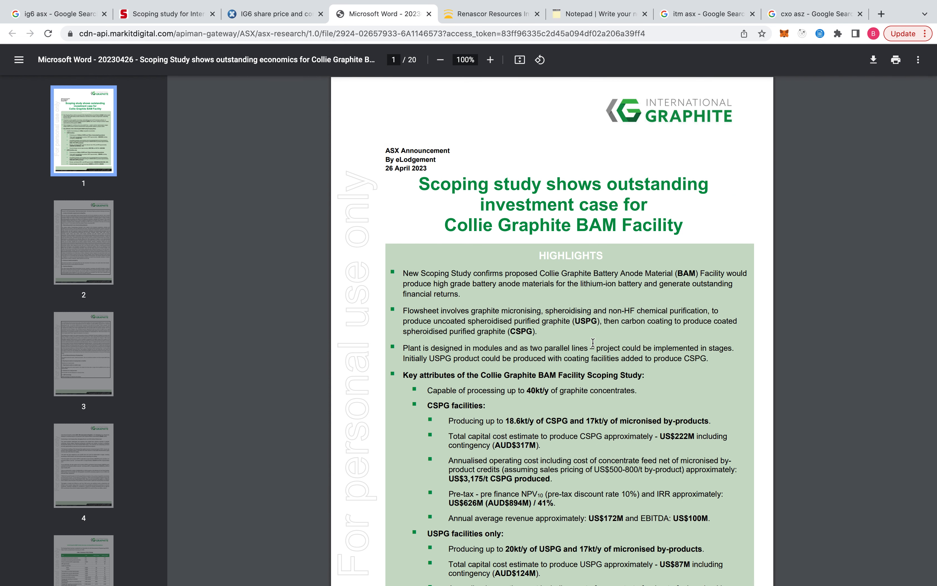
mouse_move(557, 459)
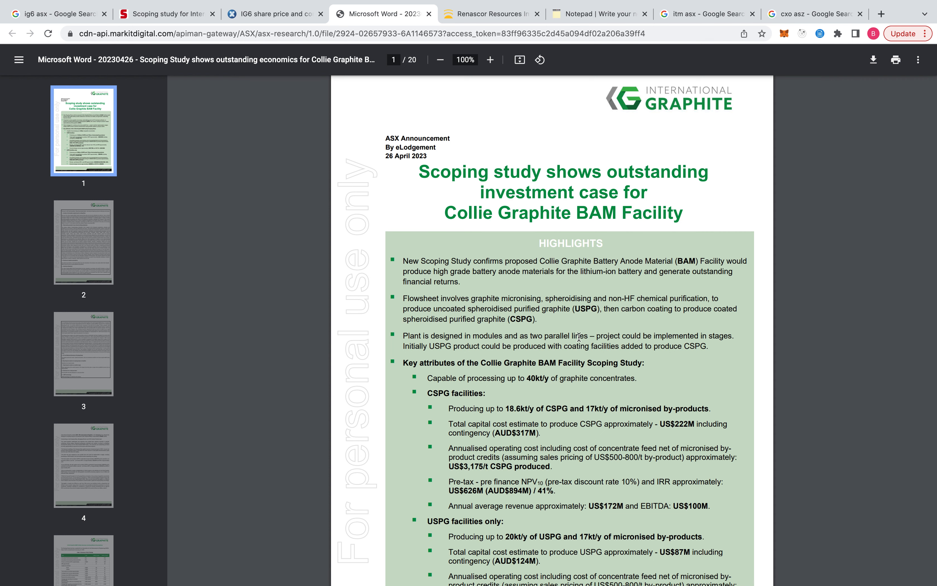
scroll("down", 3)
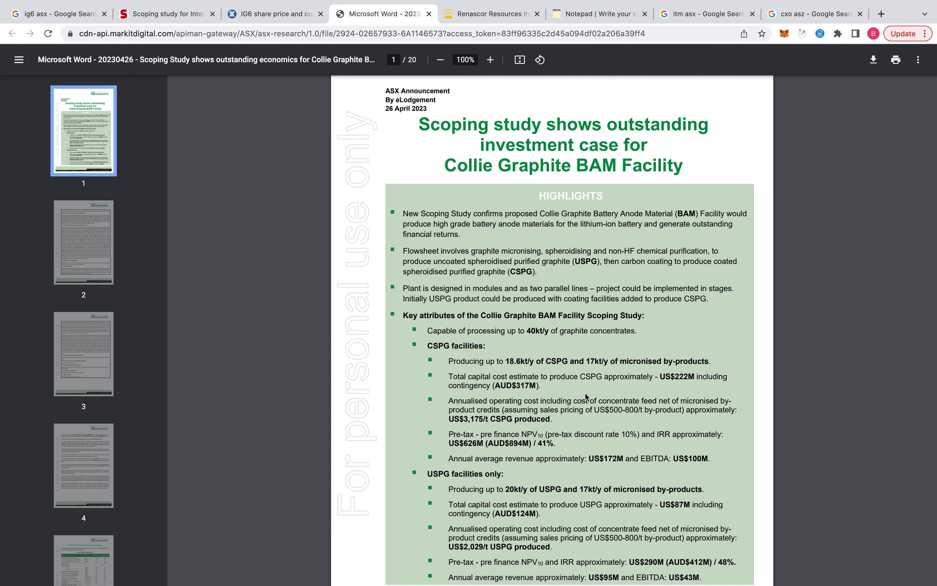
scroll("down", 3)
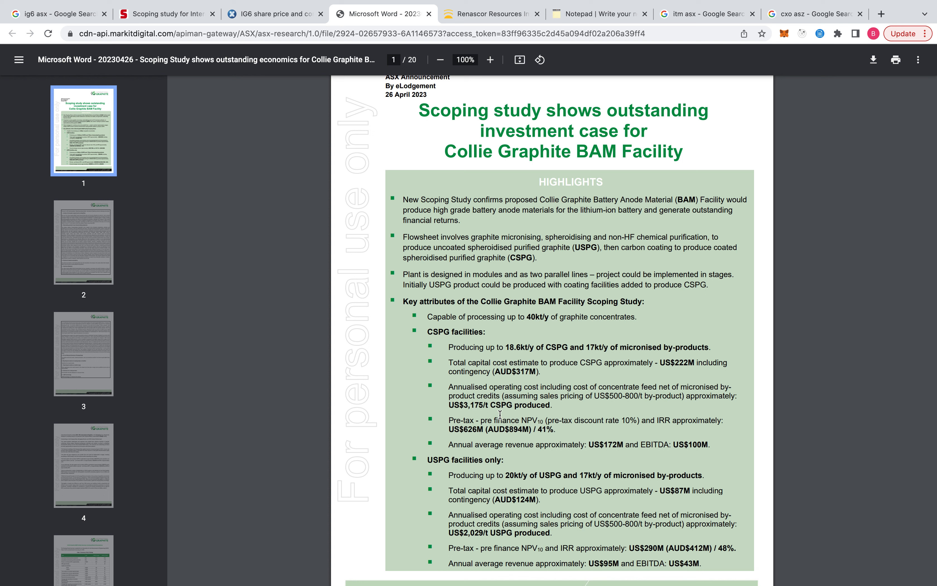
mouse_move(605, 424)
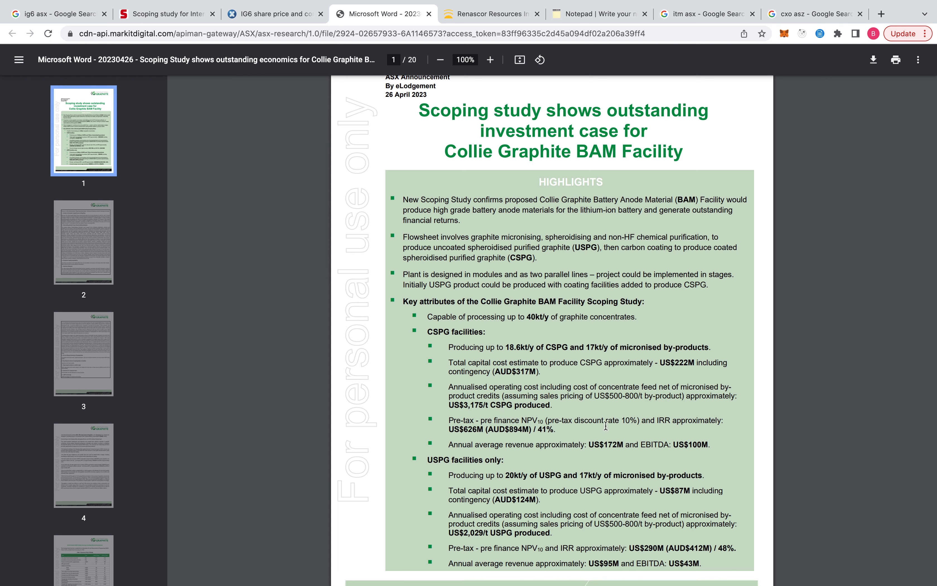
mouse_move(591, 399)
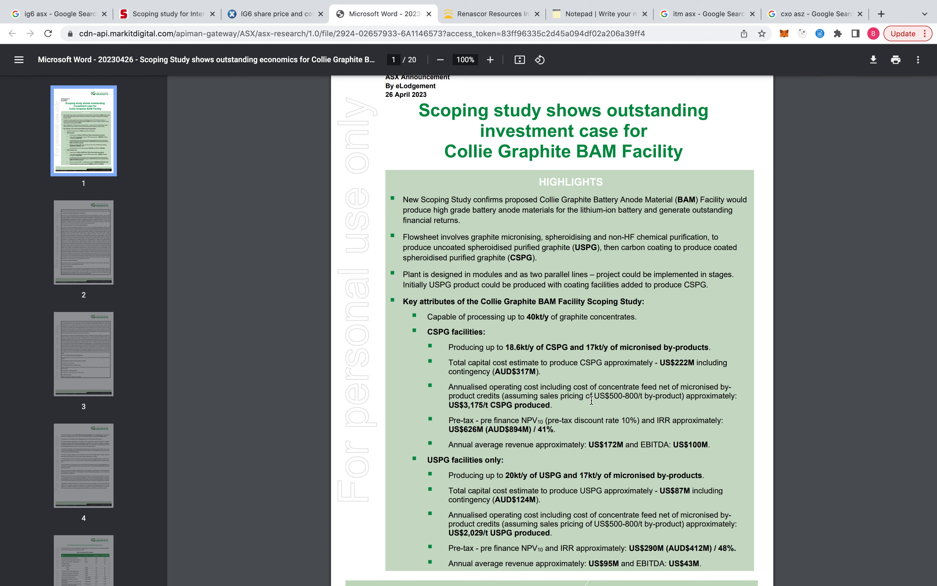
mouse_move(571, 376)
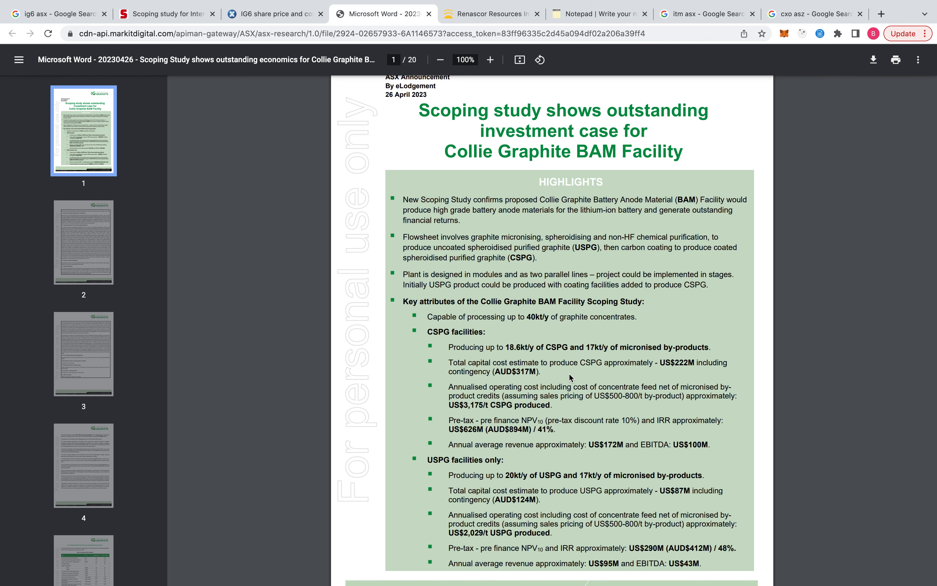
scroll("down", 3)
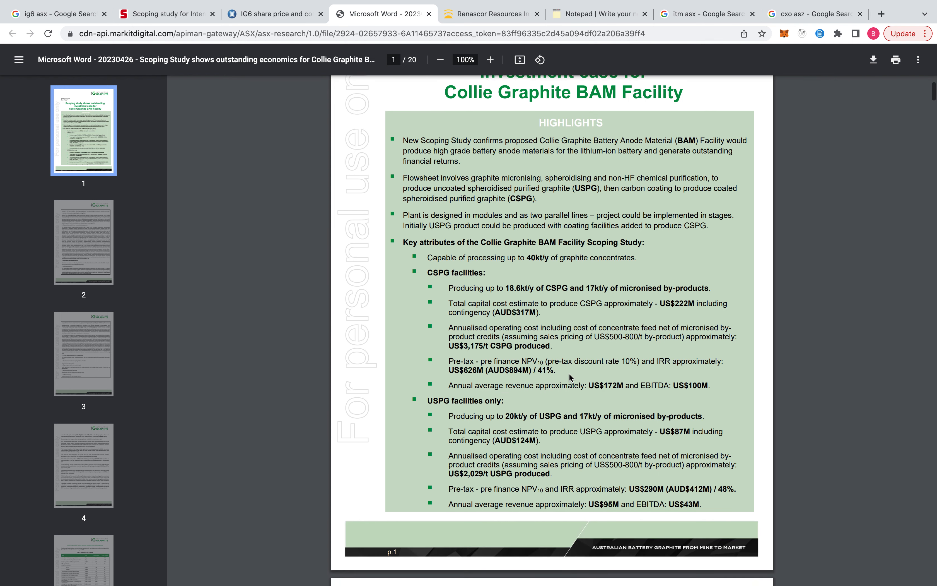
scroll("down", 3)
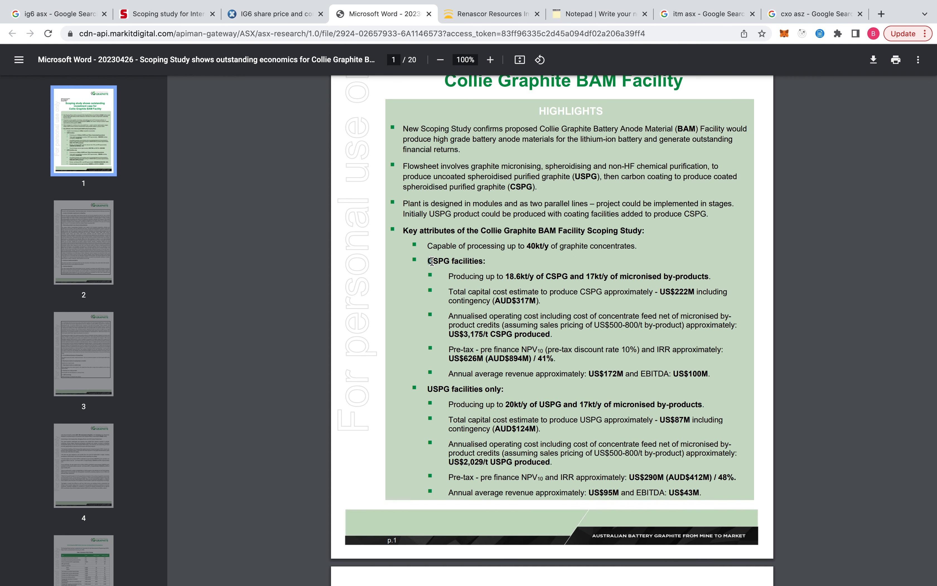
Pick out the US$43M USPG EBITDA figure, then return to the ITM notepad checklist
double_click(441, 261)
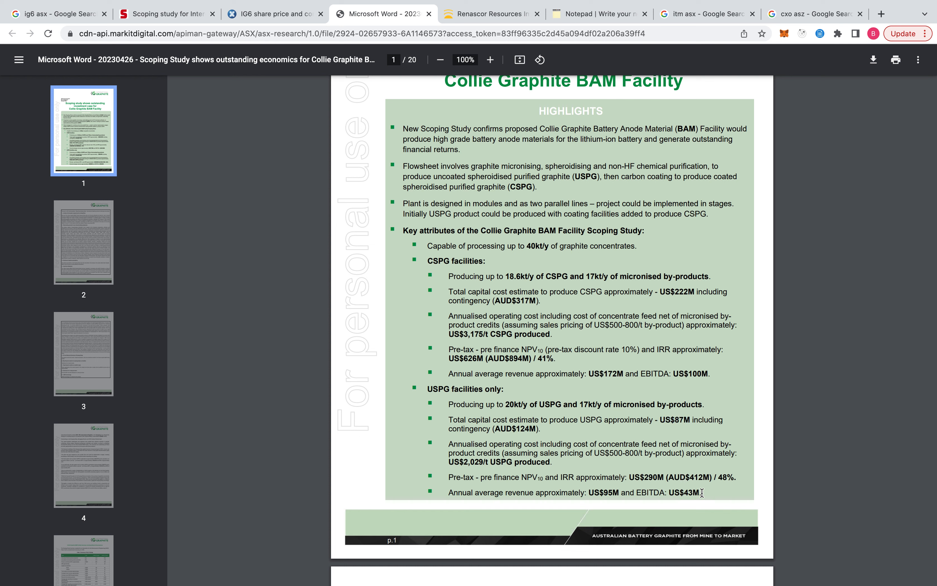
double_click(684, 492)
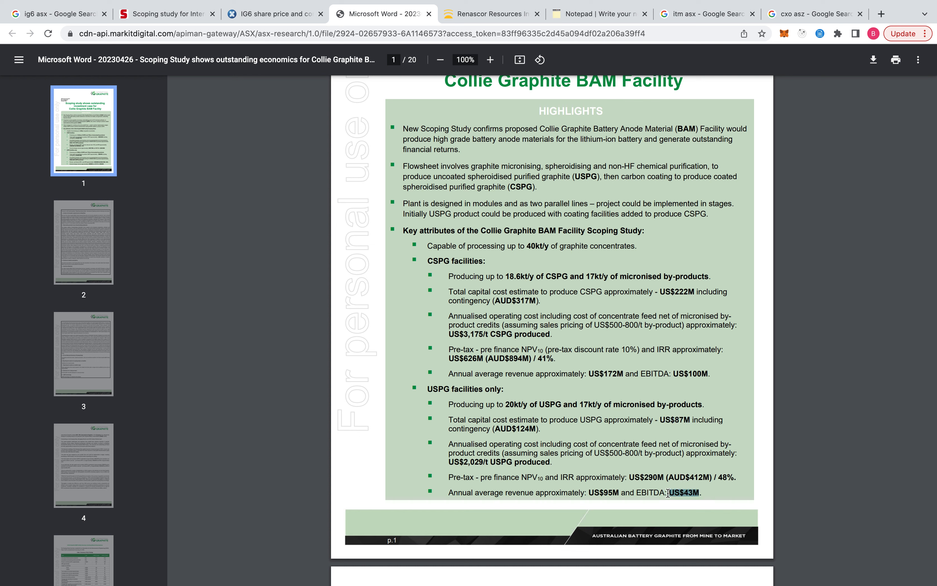
mouse_move(651, 397)
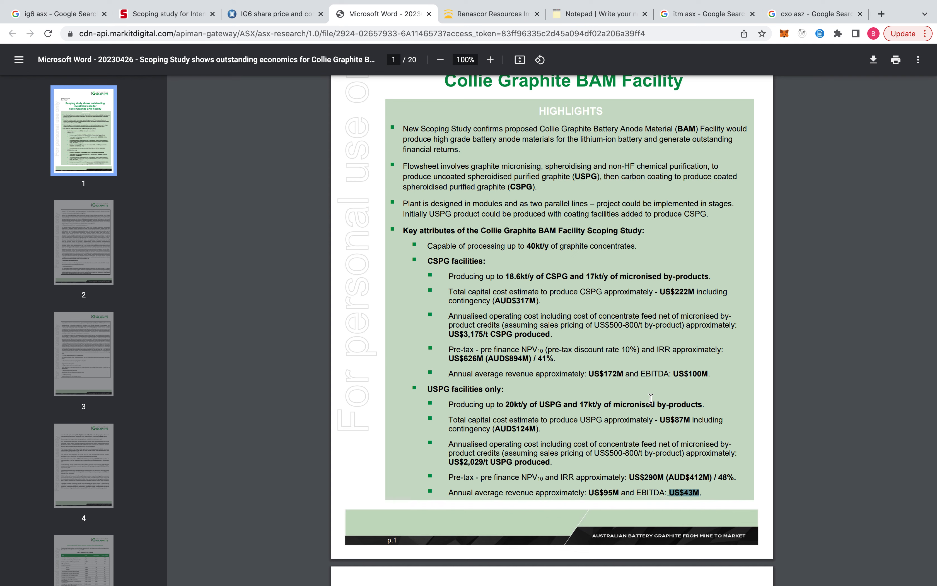
left_click(599, 13)
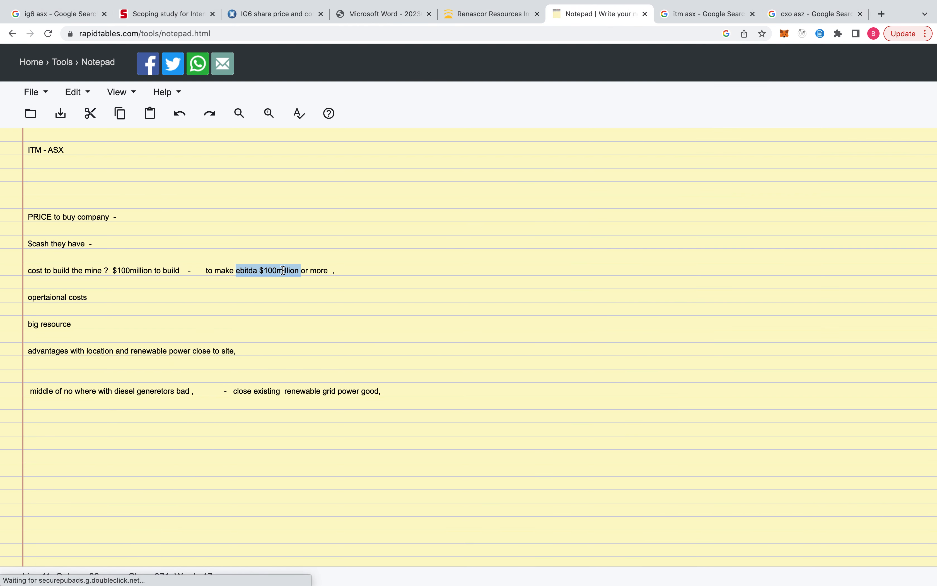
Check the Core Lithium five-year chart and land on the ig6 asx results with IG6 news
left_click(53, 14)
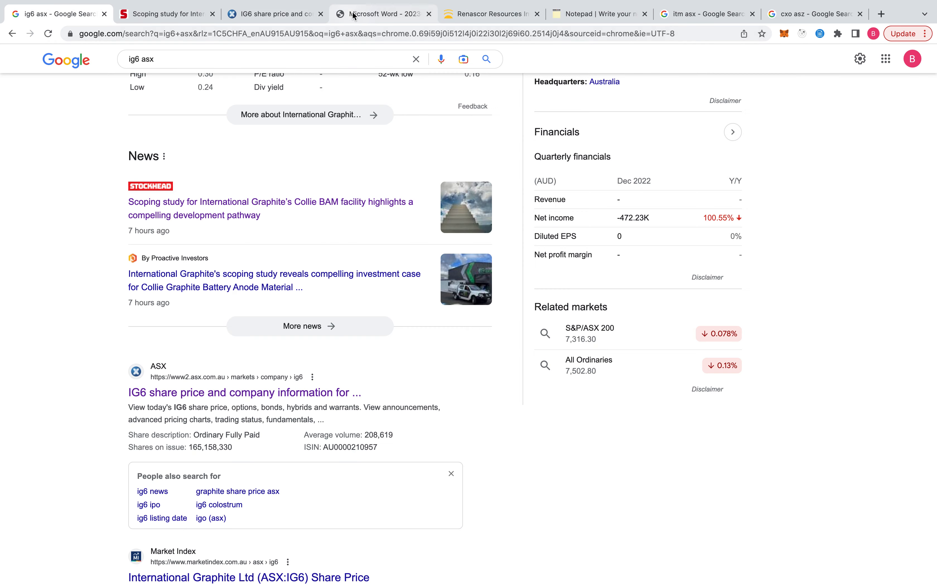
left_click(382, 13)
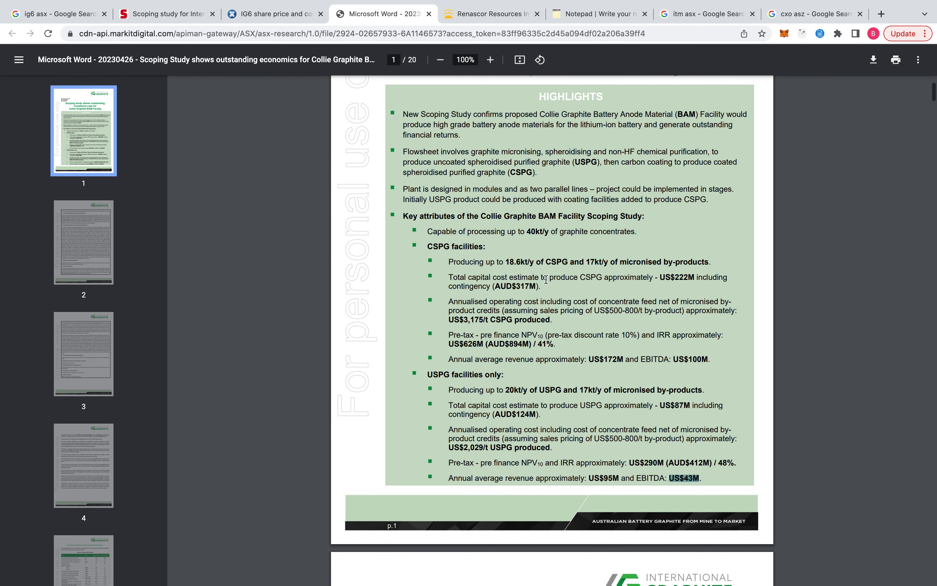
left_click(814, 38)
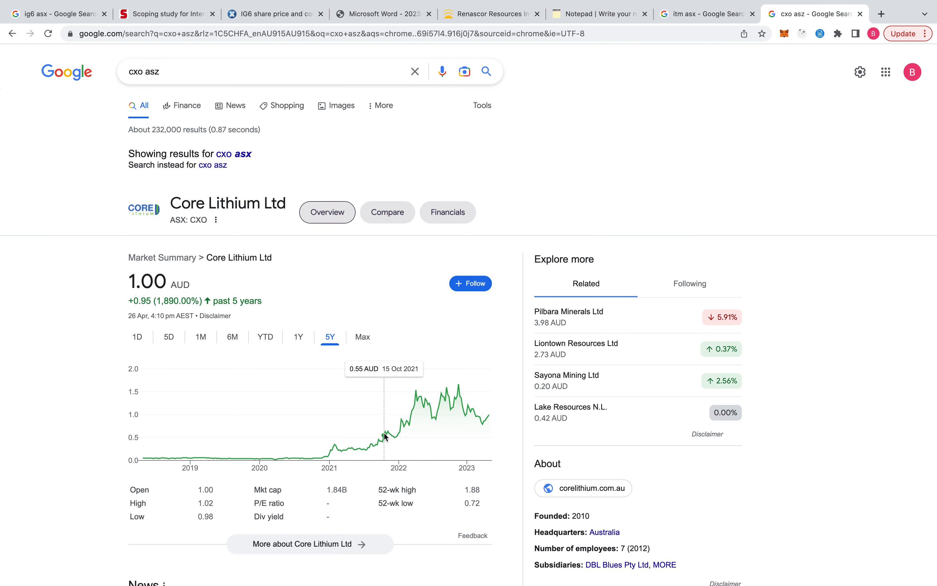
mouse_move(434, 394)
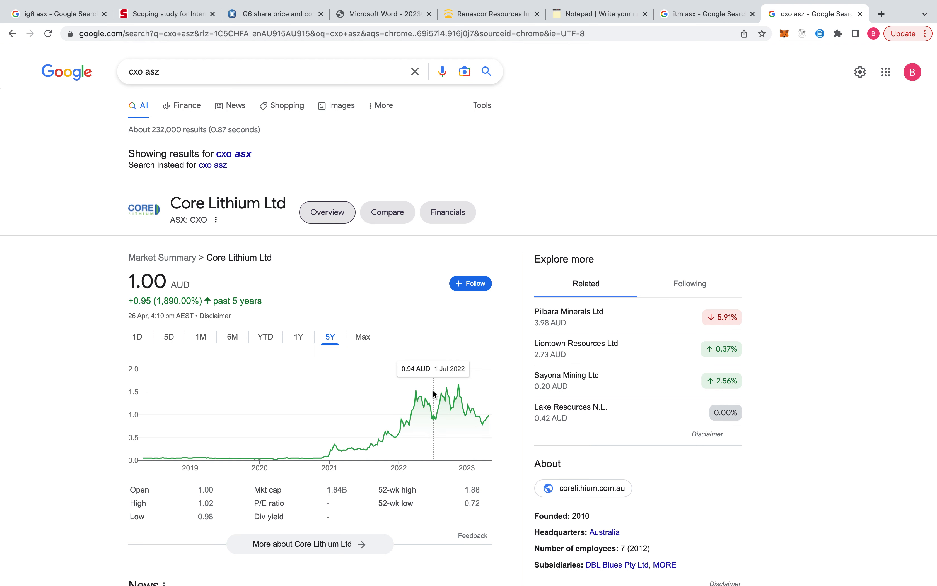
mouse_move(407, 425)
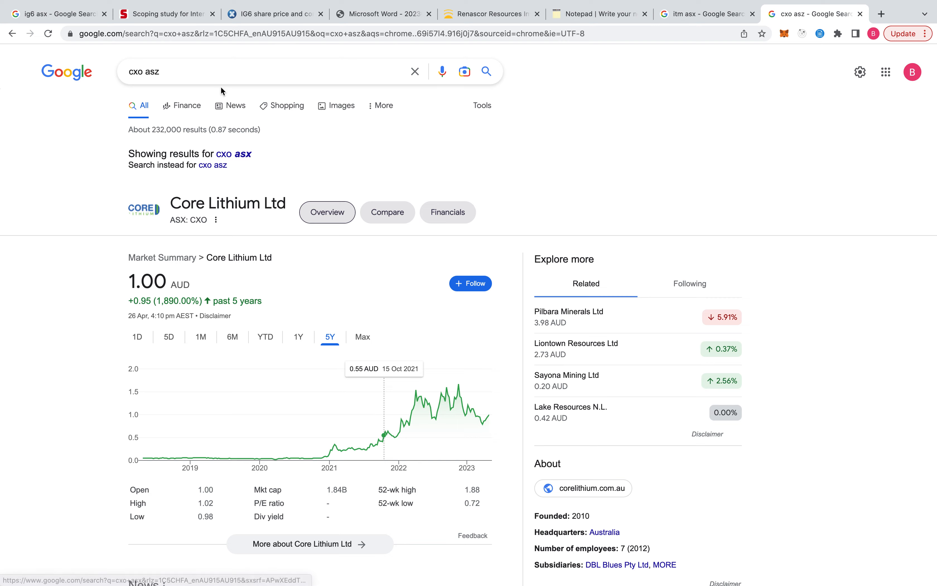
left_click(54, 14)
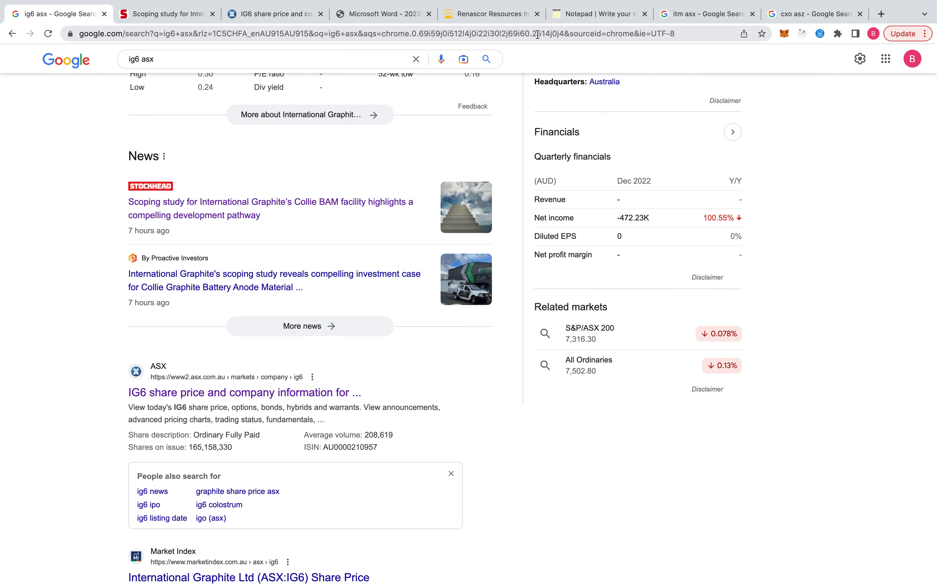
Glance at the IG6 announcements and scoping study, then return to the notepad checklist
left_click(274, 14)
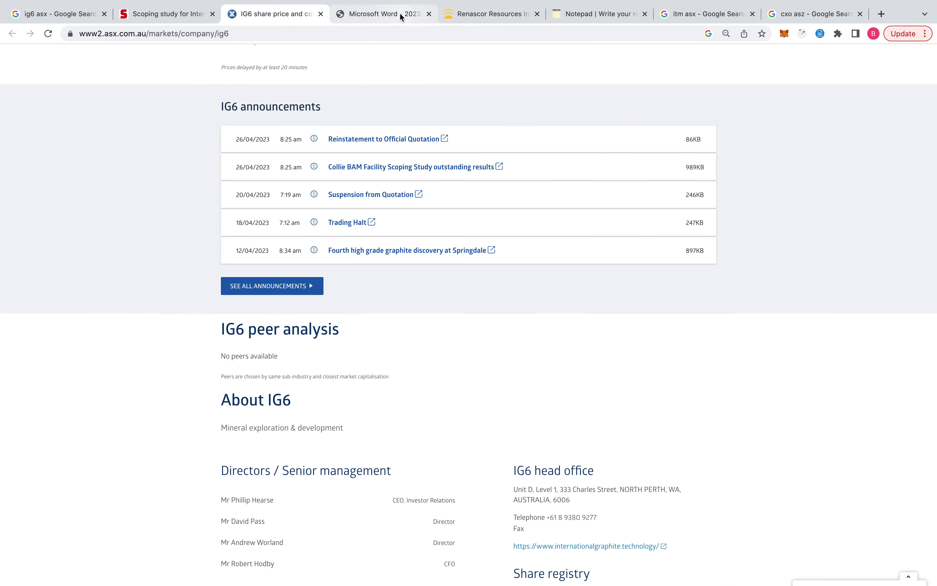
left_click(378, 14)
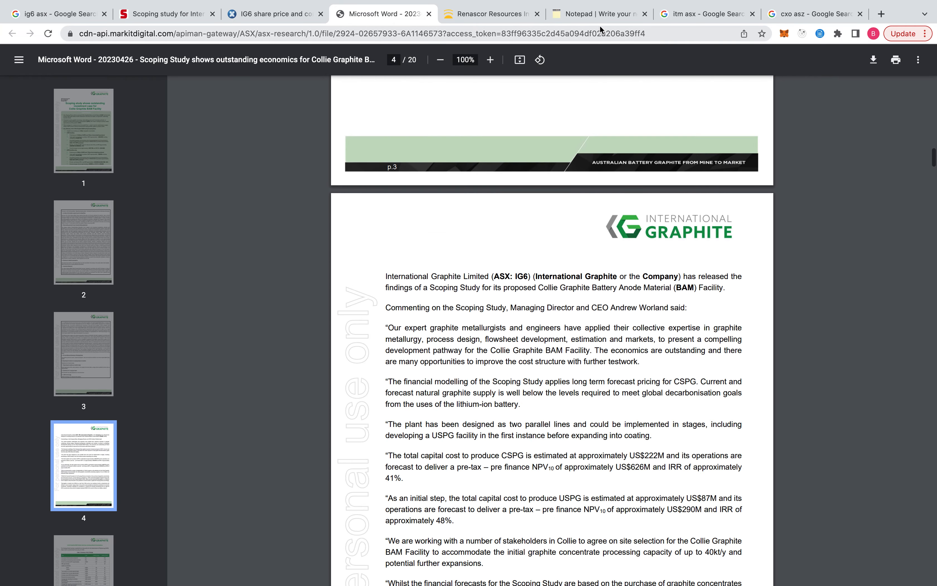
left_click(597, 14)
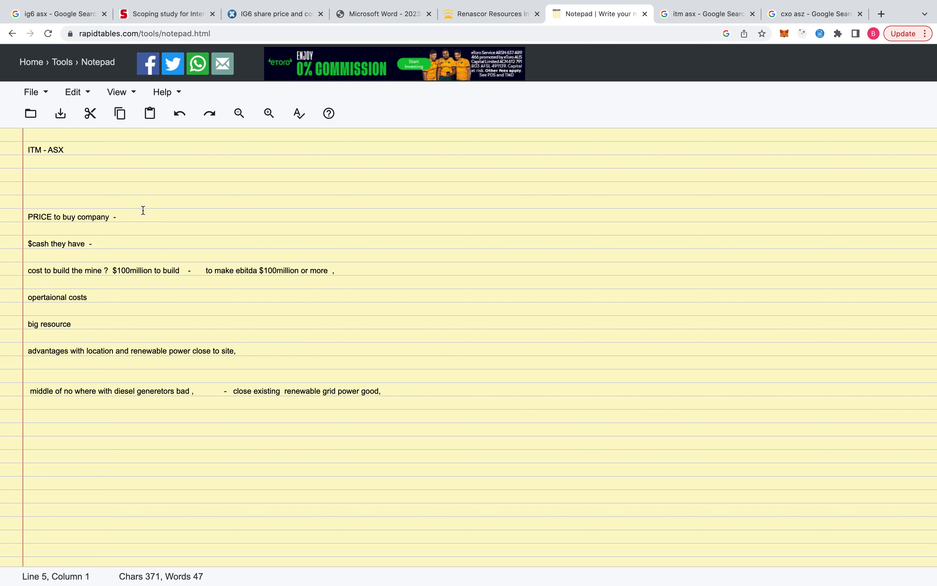
left_click_drag(85, 270, 128, 270)
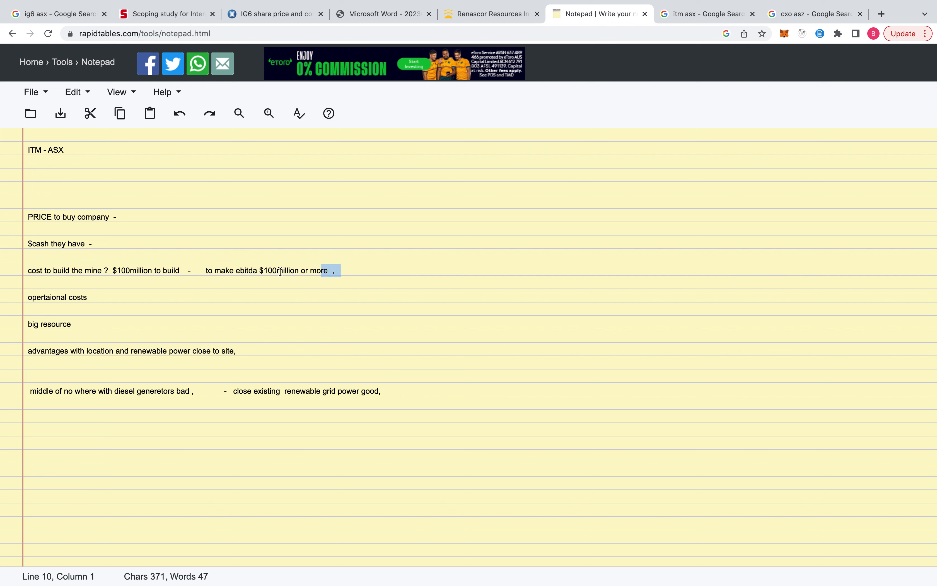
left_click_drag(336, 270, 85, 270)
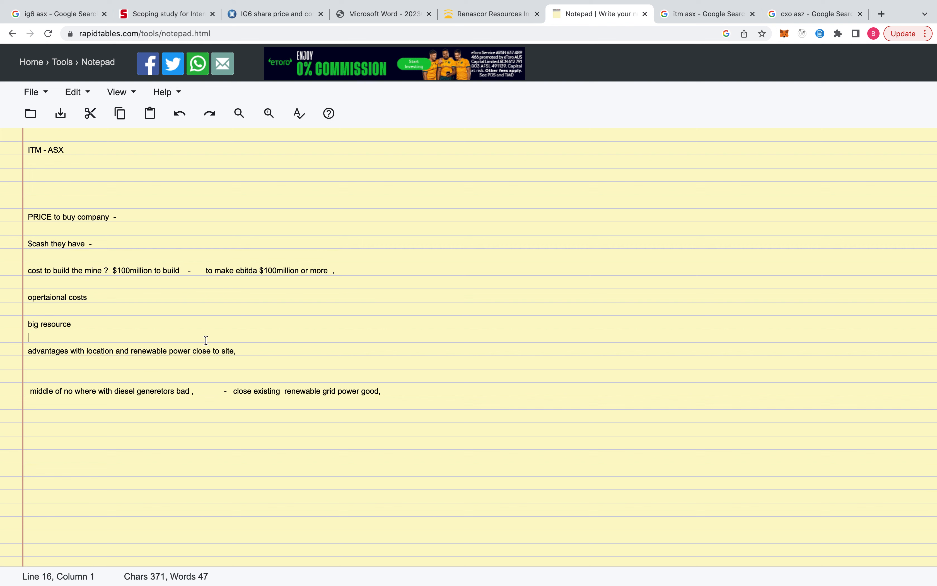
mouse_move(329, 395)
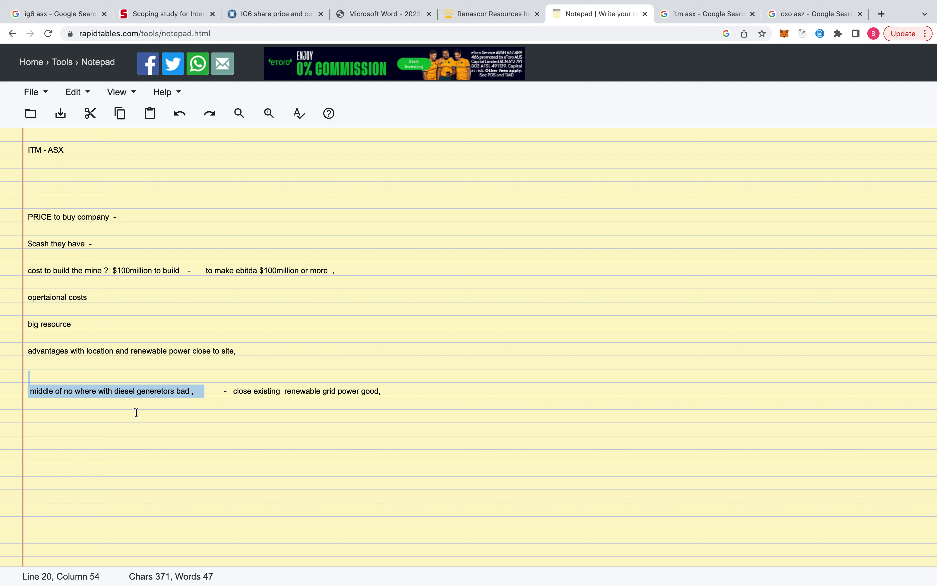
left_click(225, 391)
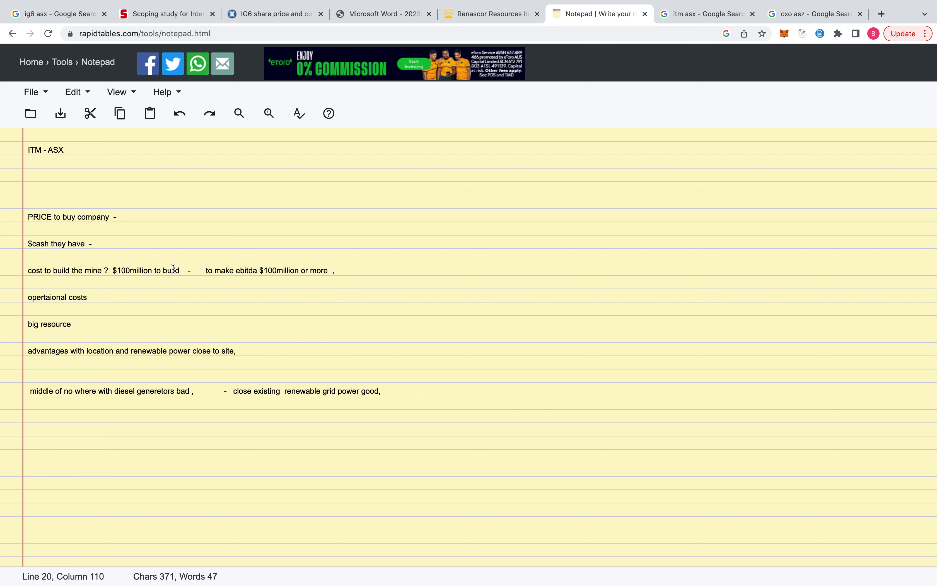
left_click_drag(206, 270, 341, 270)
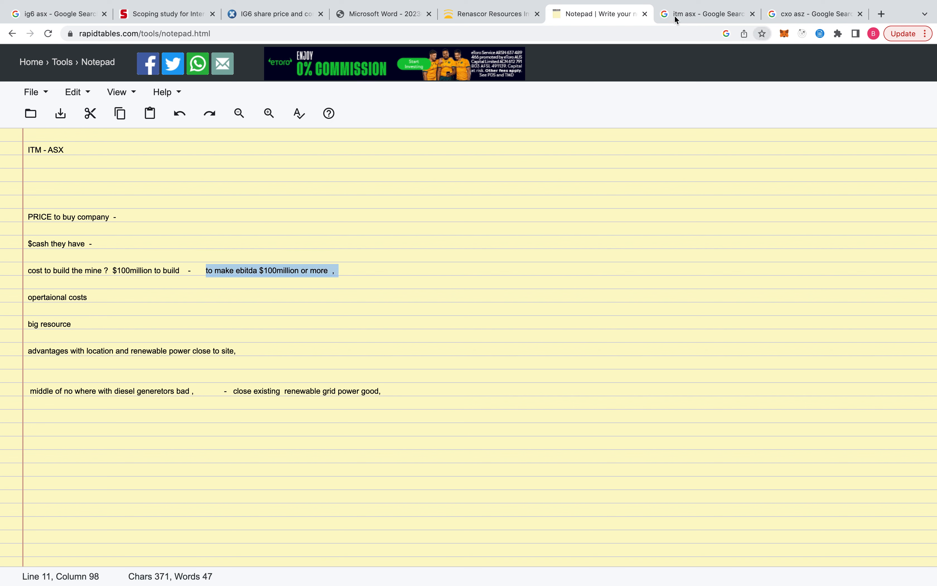
Bring up Renascor's Battery Anode Material study results with US$79m mine start-up capital
left_click(490, 14)
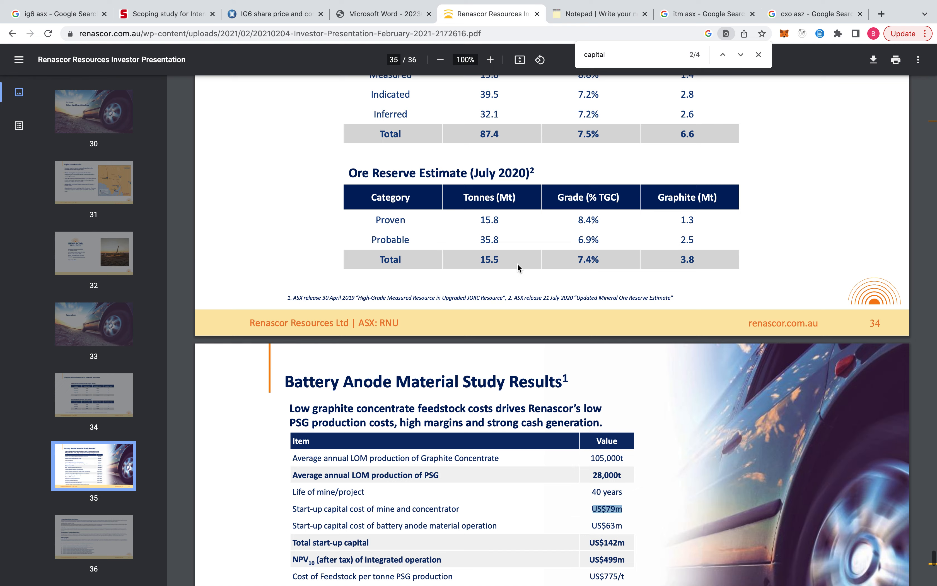
scroll("down", 3)
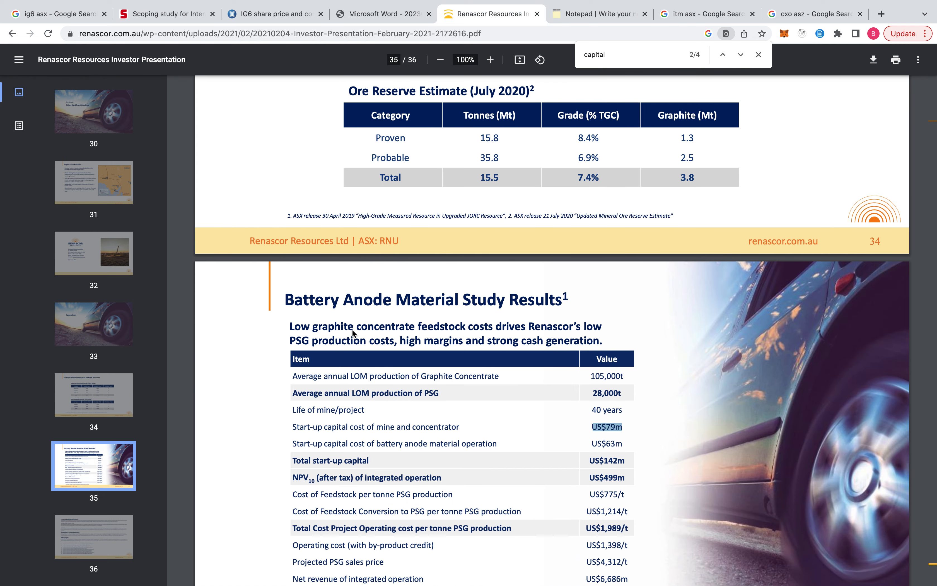
mouse_move(330, 333)
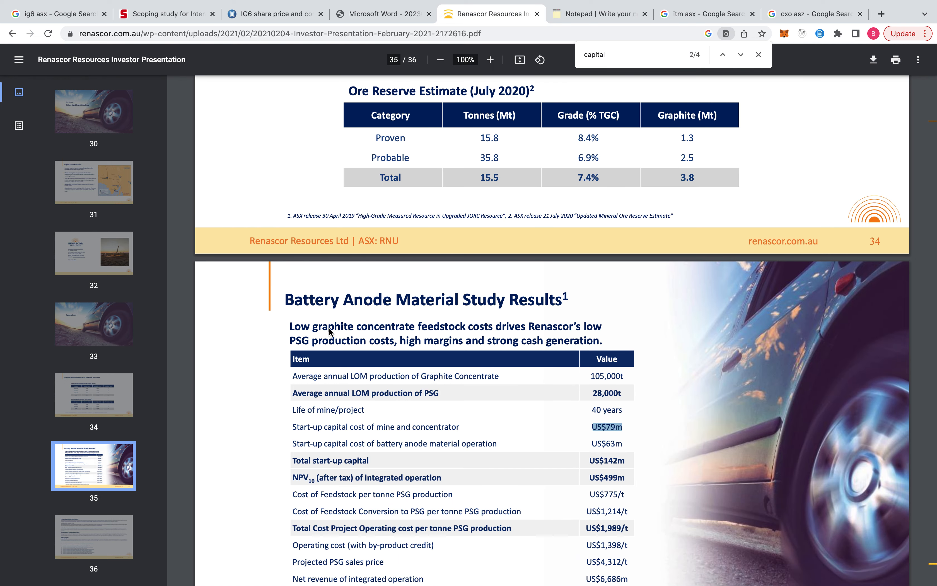
mouse_move(337, 294)
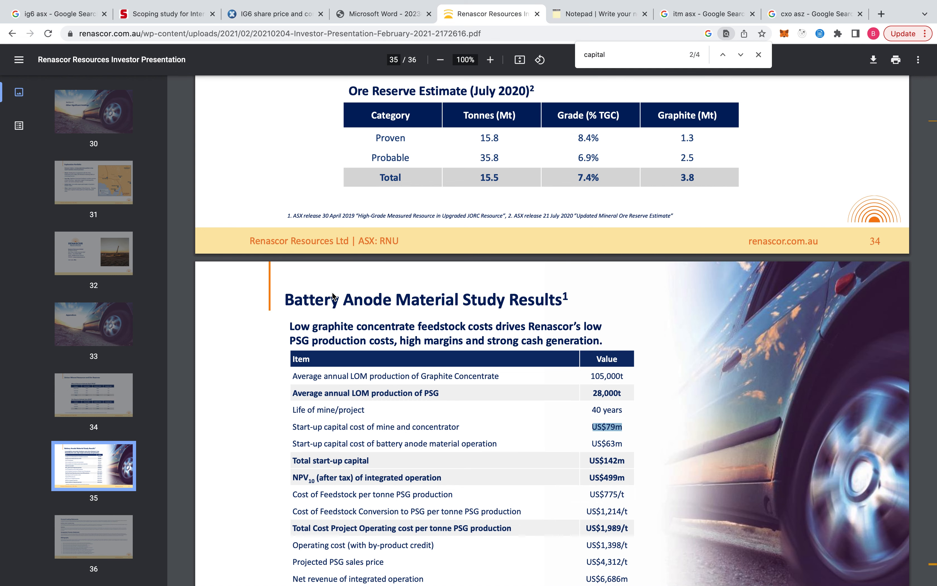
mouse_move(384, 377)
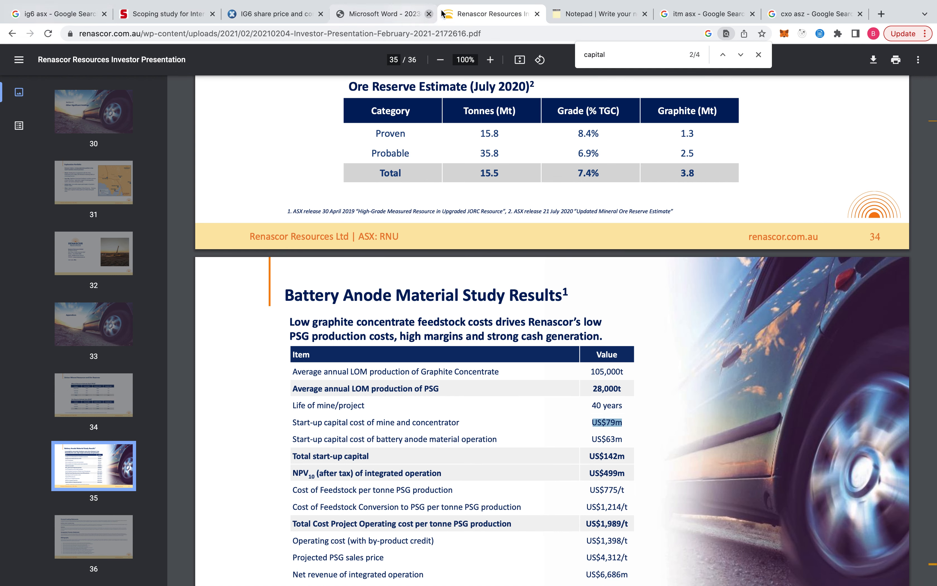
scroll("down", 3)
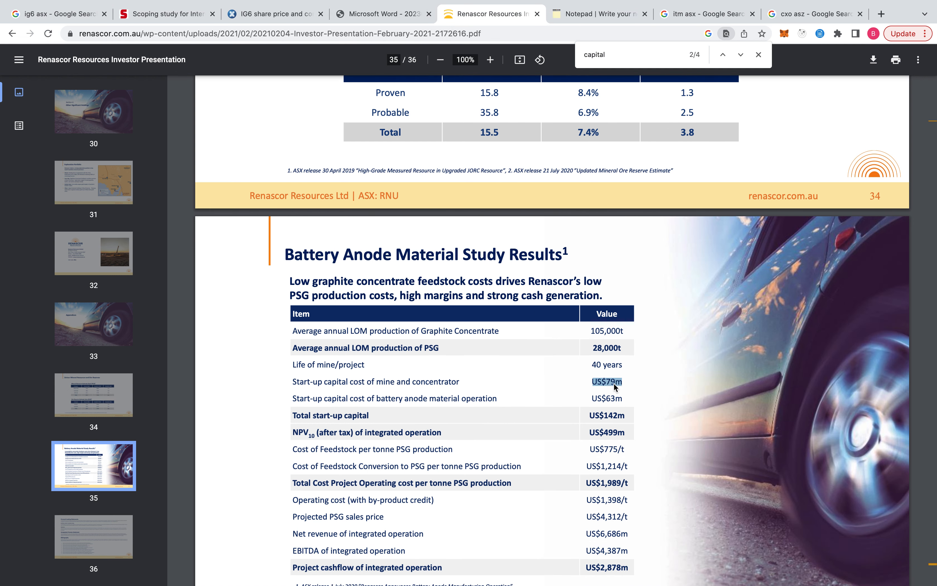
mouse_move(616, 418)
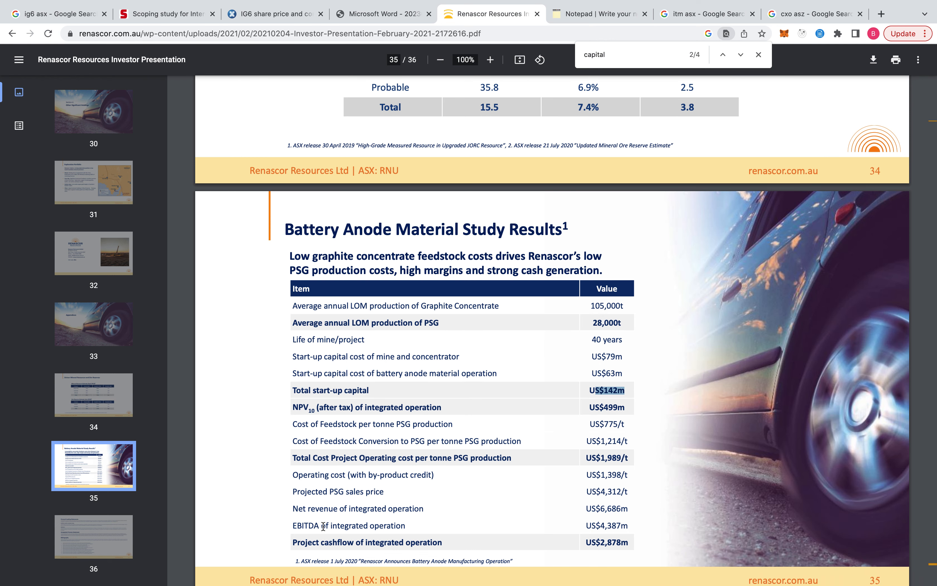
left_click_drag(317, 525, 630, 525)
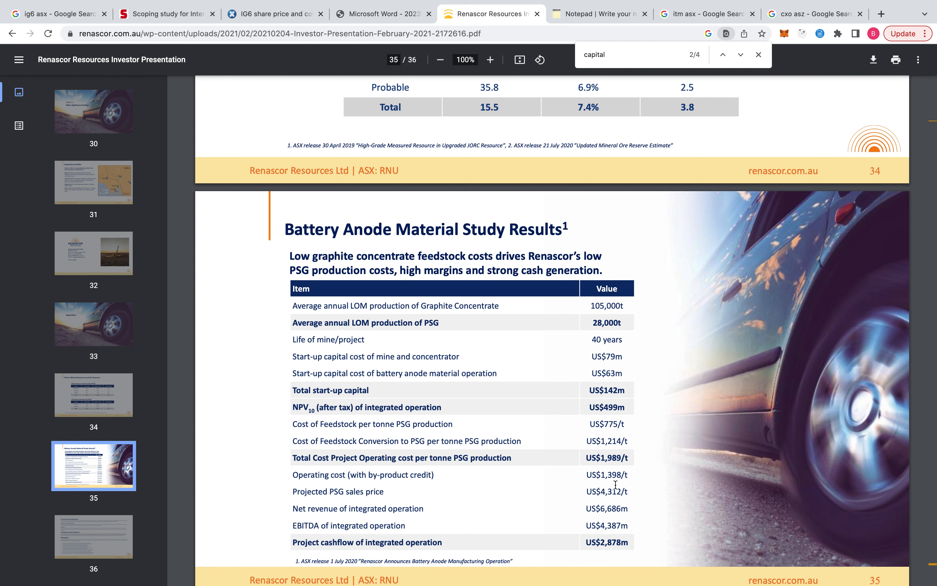
mouse_move(613, 525)
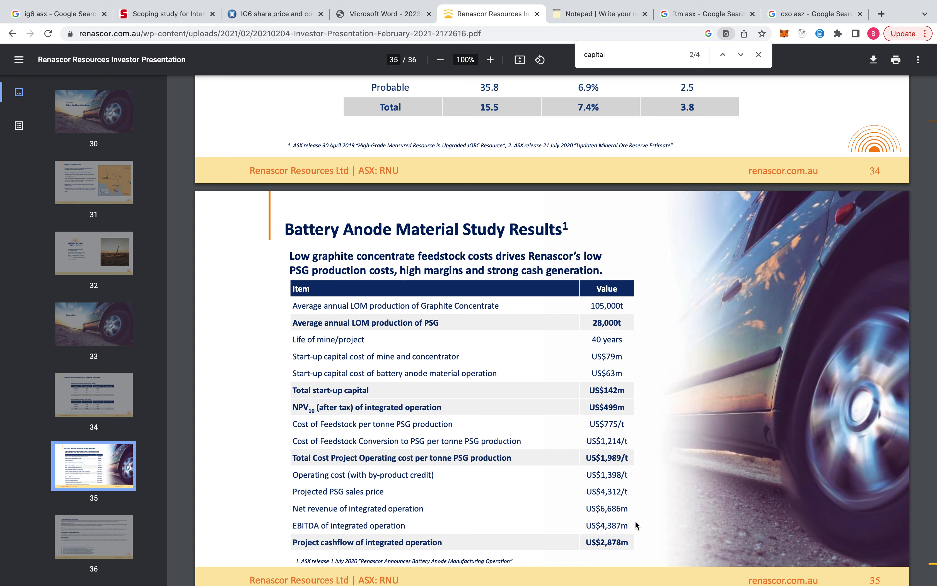
scroll("down", 3)
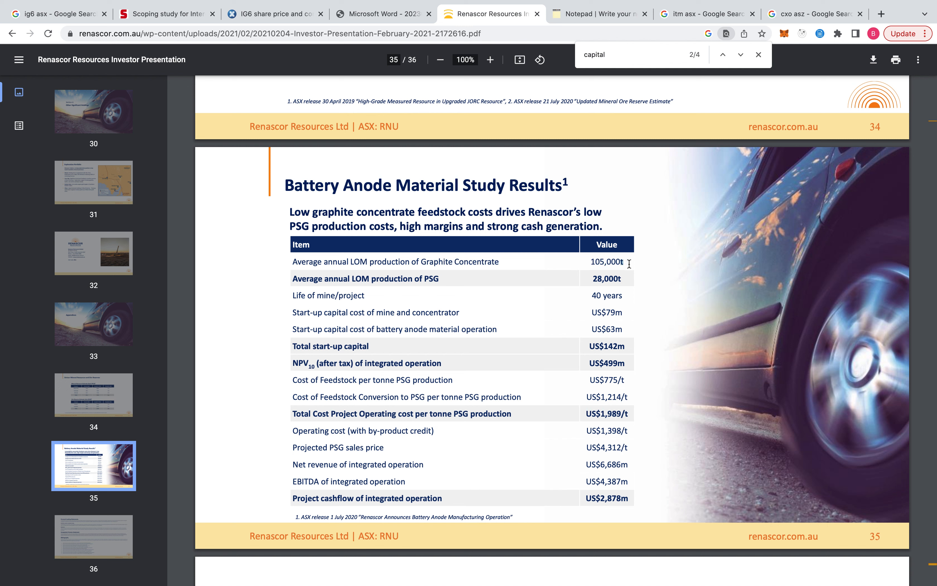
left_click_drag(592, 261, 622, 262)
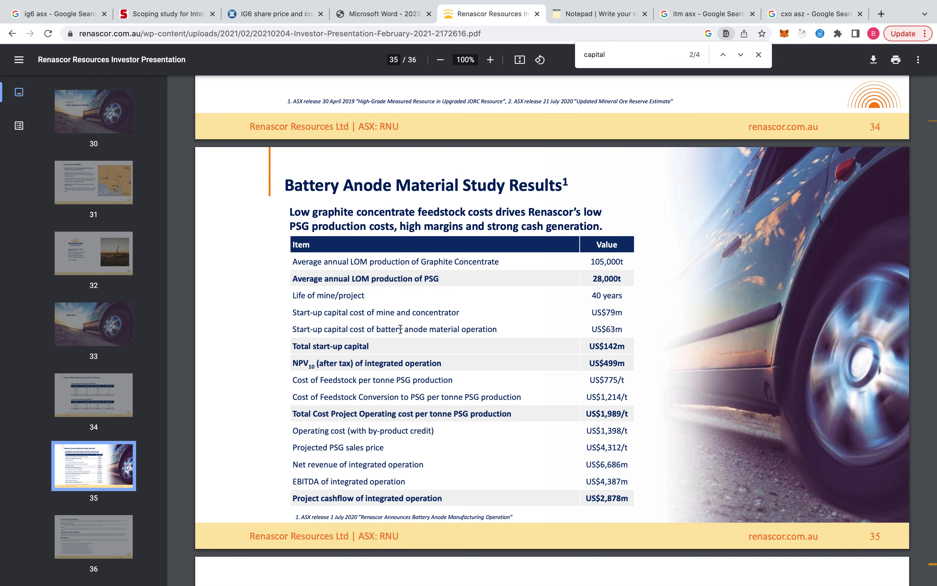
left_click_drag(385, 328, 497, 329)
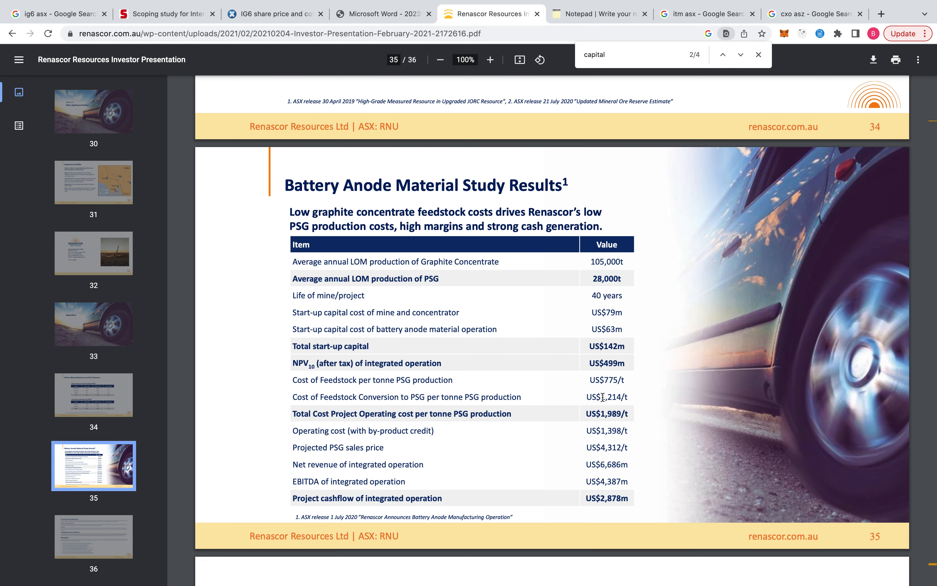
scroll("down", 3)
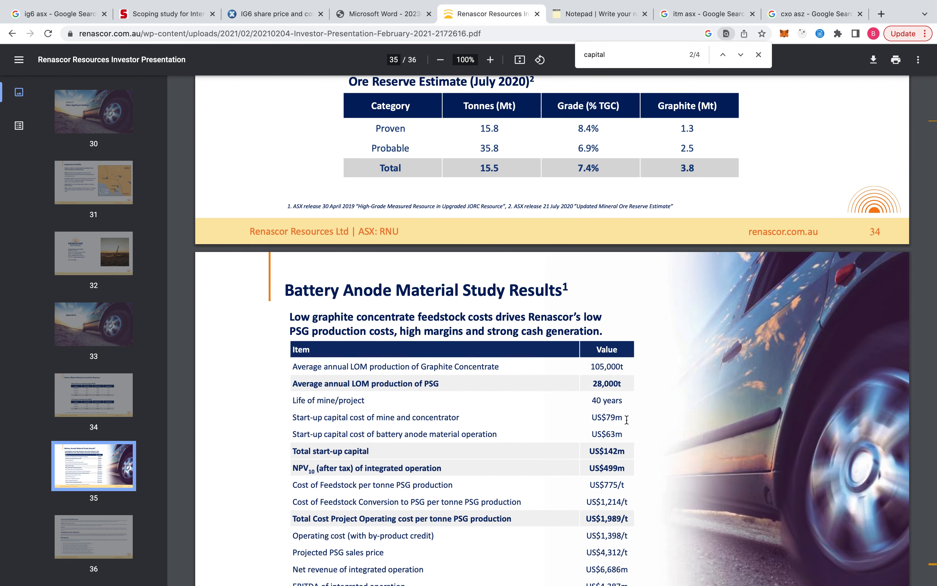
Pick out total start-up capital US$142m and integrated-operation EBITDA US$4,387m
double_click(606, 450)
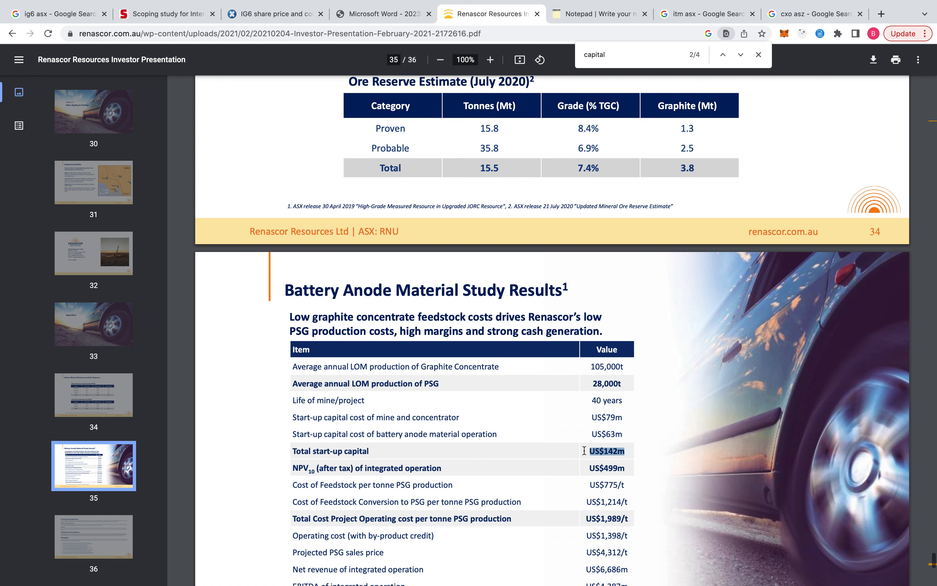
scroll("down", 3)
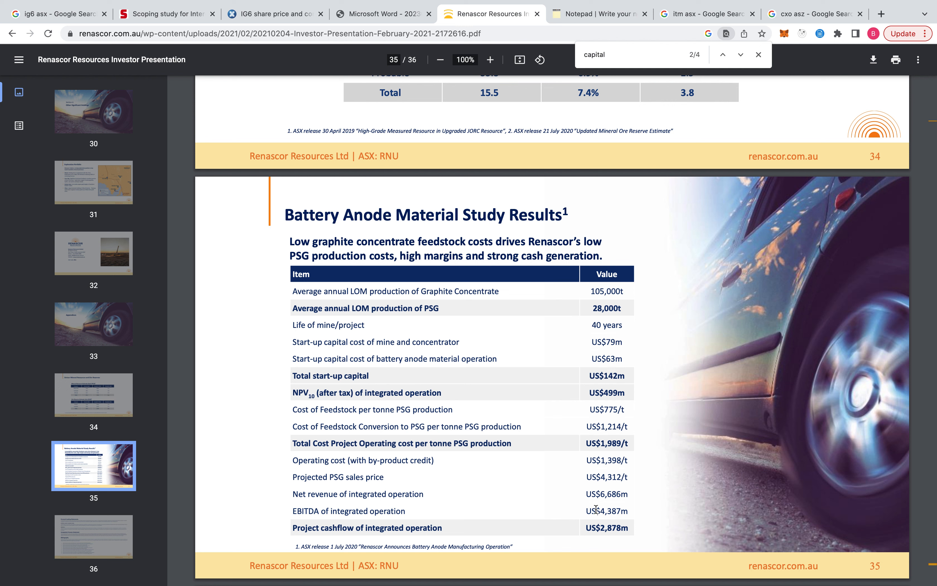
double_click(605, 511)
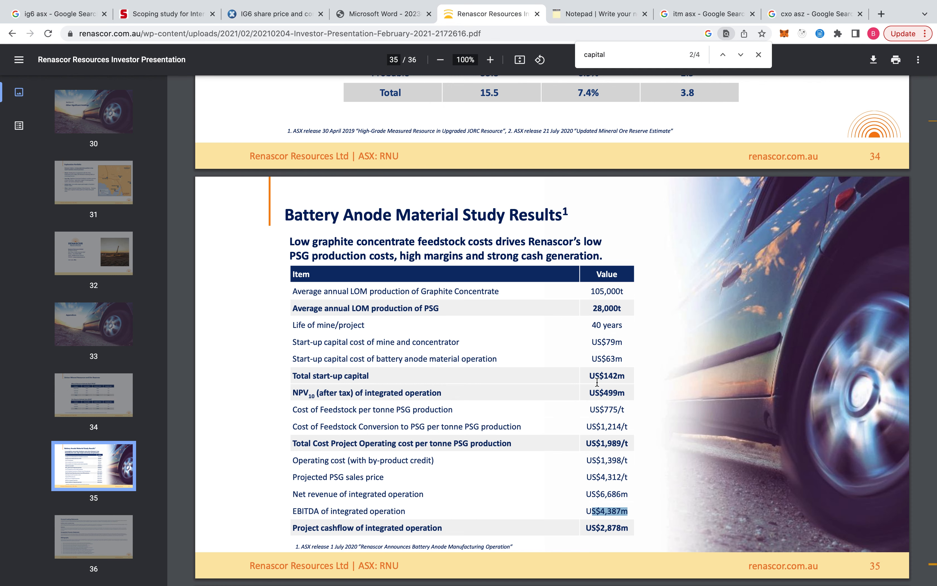
mouse_move(611, 378)
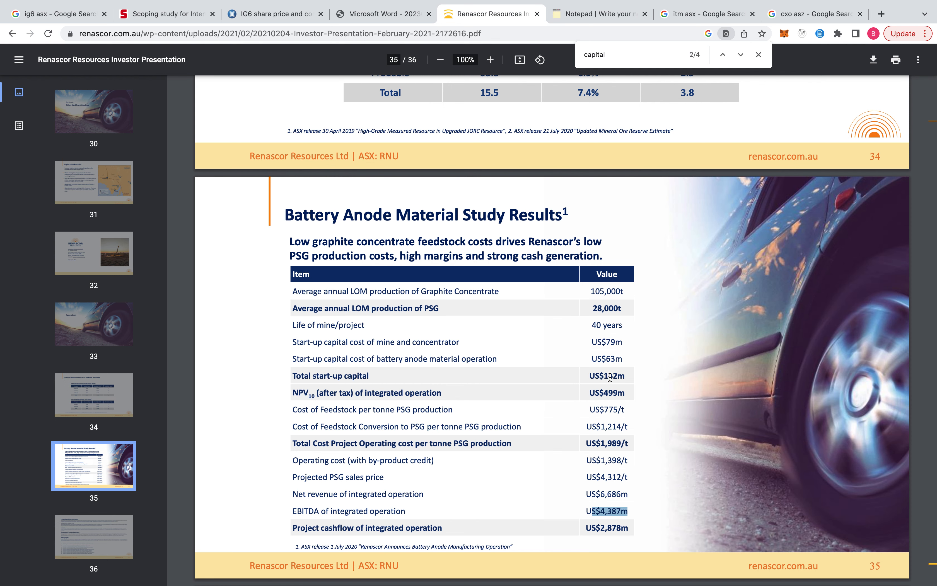
Move to page 34's Siviour Mineral Resource and Ore Reserve estimate tables
scroll("down", 3)
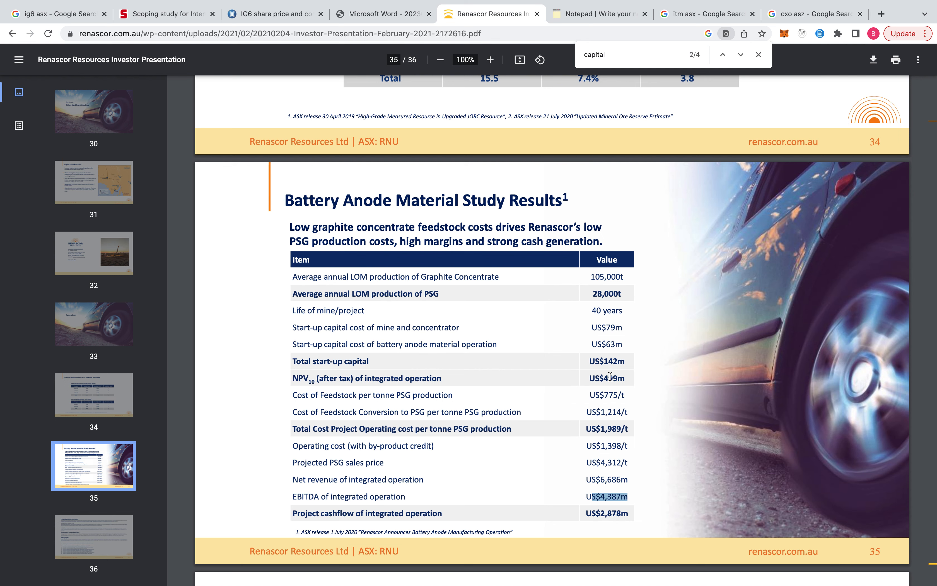
mouse_move(610, 351)
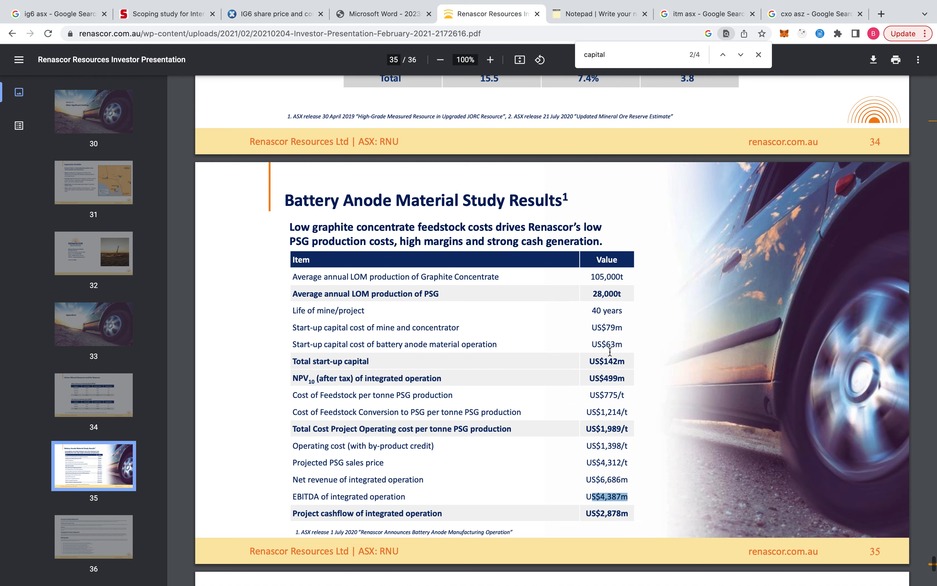
scroll("down", 3)
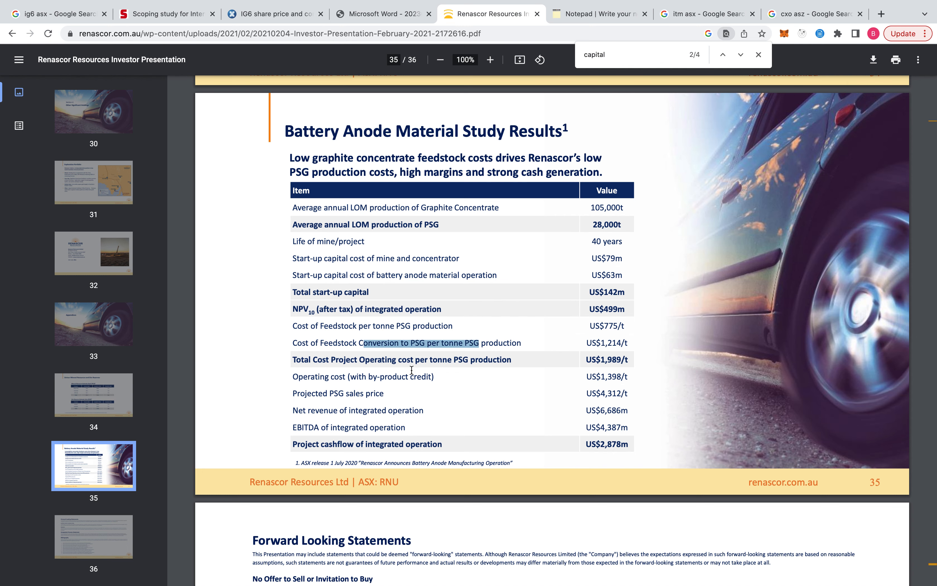
scroll("down", 3)
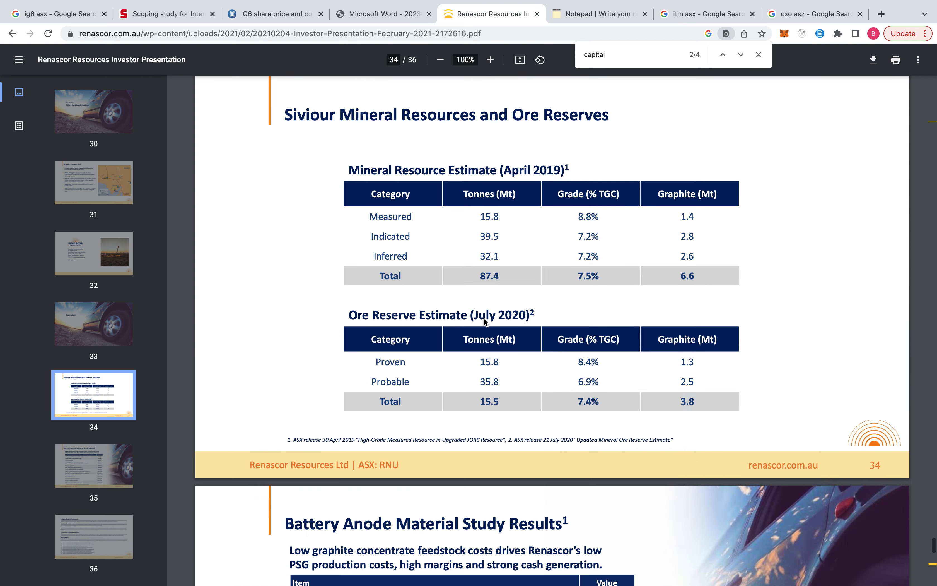
Bring page 21's Project Development Indicative Timeline, targeting Q3 2023 production, into view
left_click(93, 111)
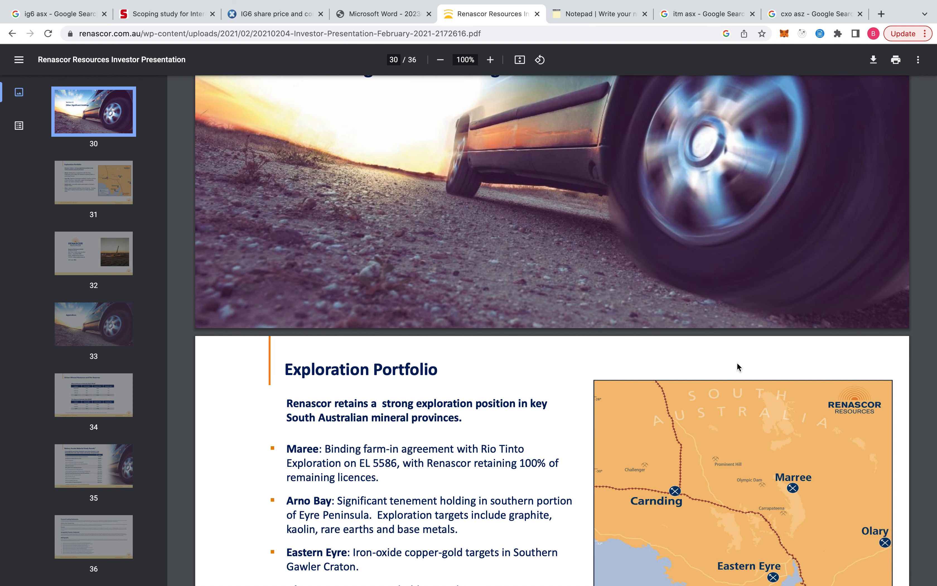
scroll("down", 3)
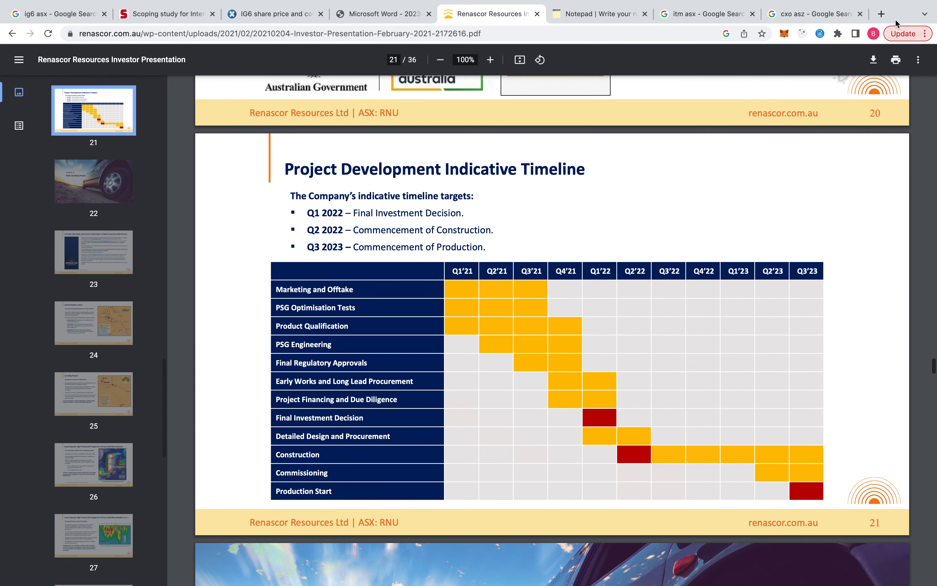
Search Google for 'lfp battery' in a new tab and scan the results
left_click(881, 14)
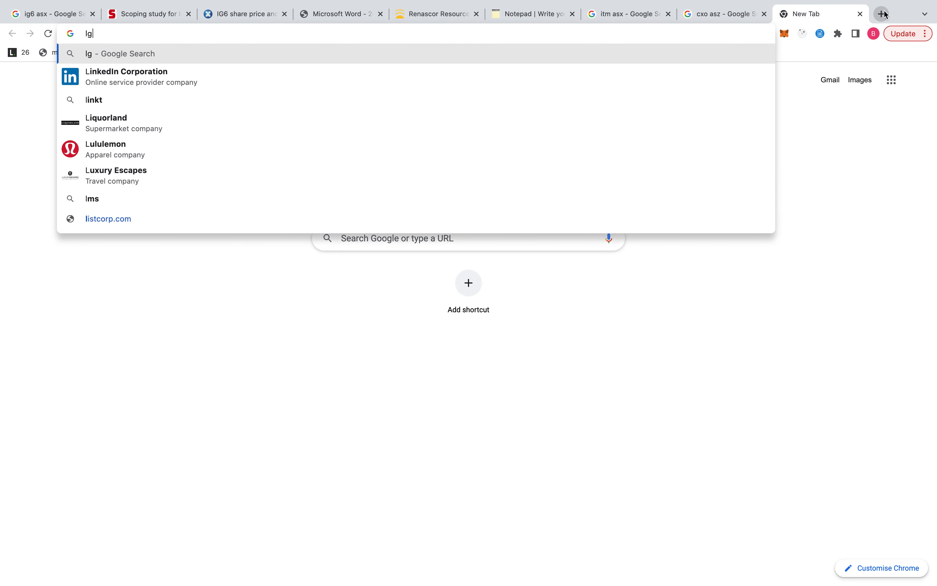
type("lfp decade")
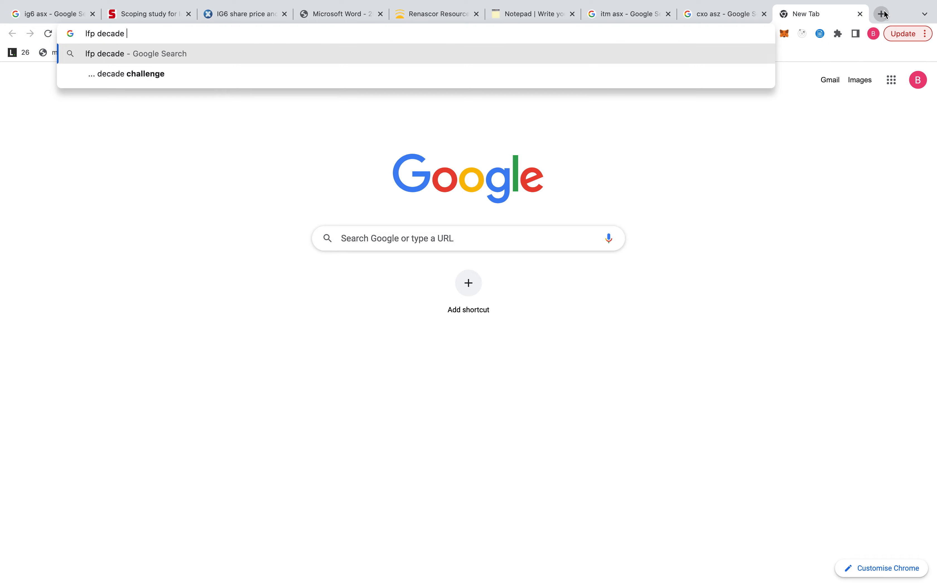
type("battery")
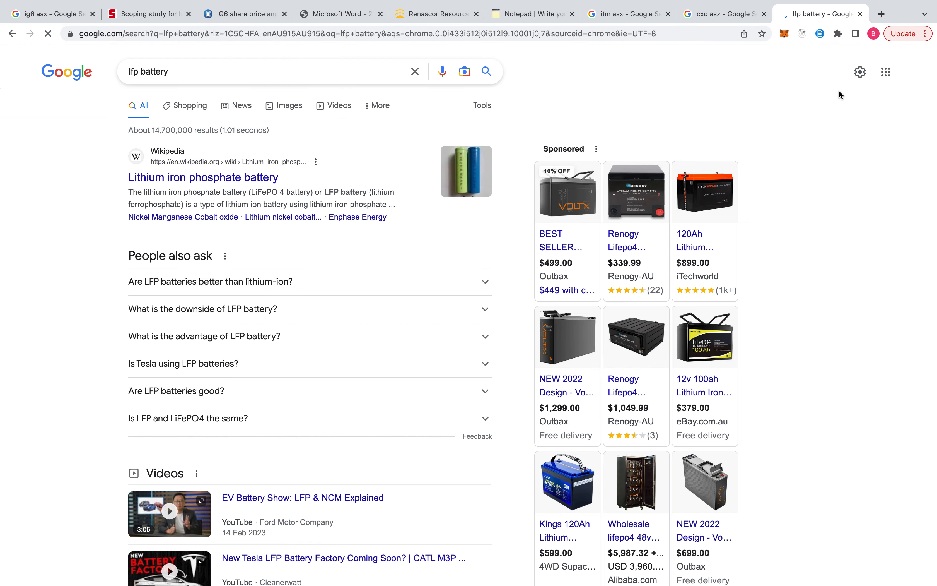
scroll("down", 3)
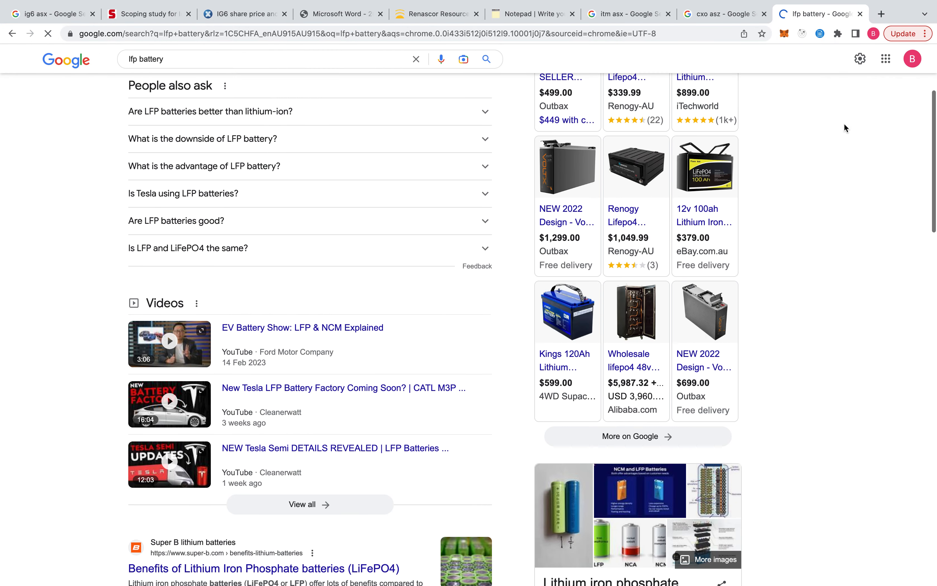
scroll("up", 3)
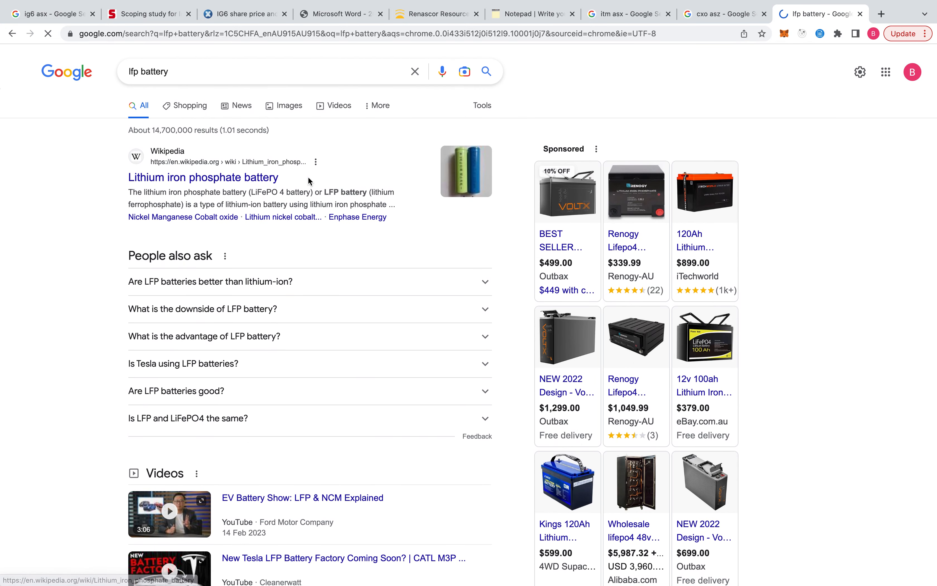
Open the Wikipedia article on lithium iron phosphate batteries from the results
left_click(202, 177)
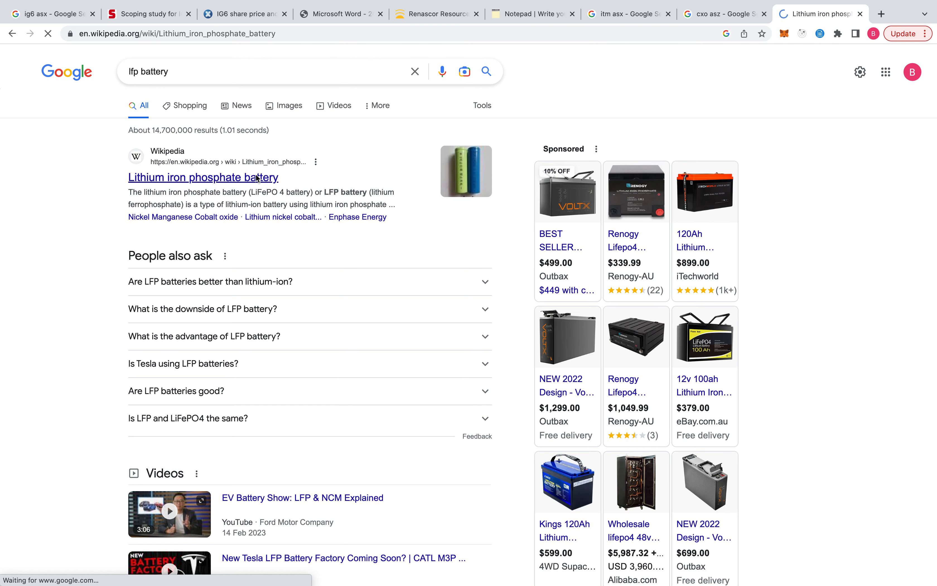
left_click(203, 177)
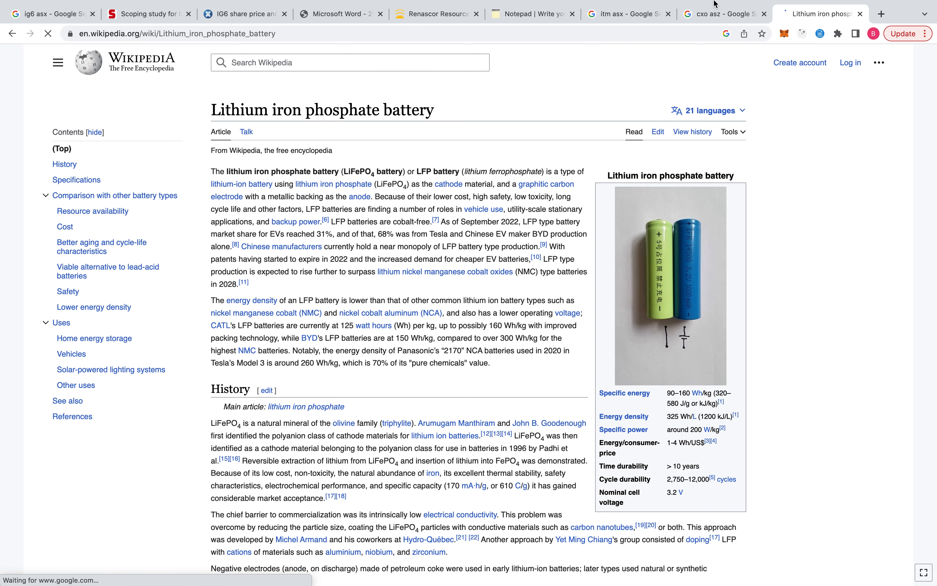